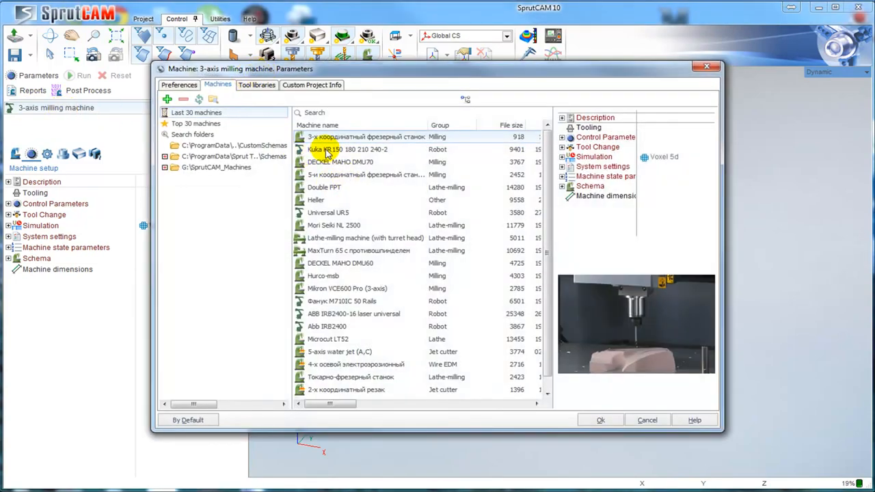
click(600, 420)
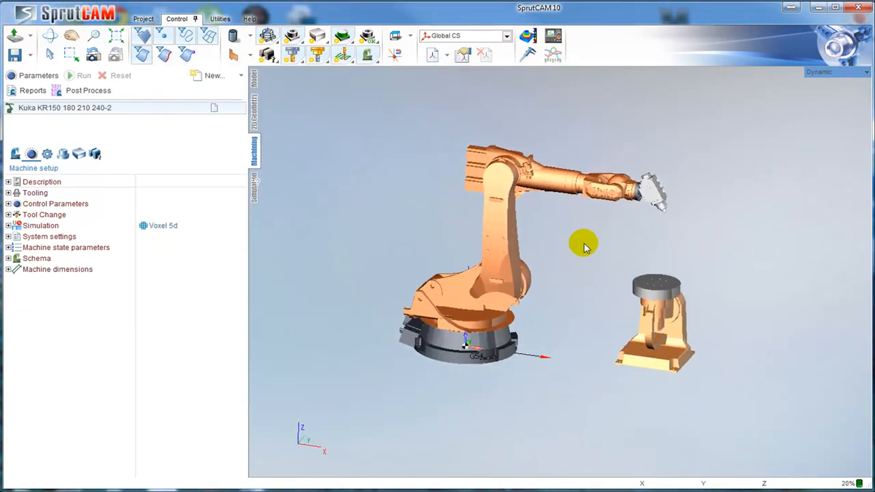
drag(585, 247, 458, 300)
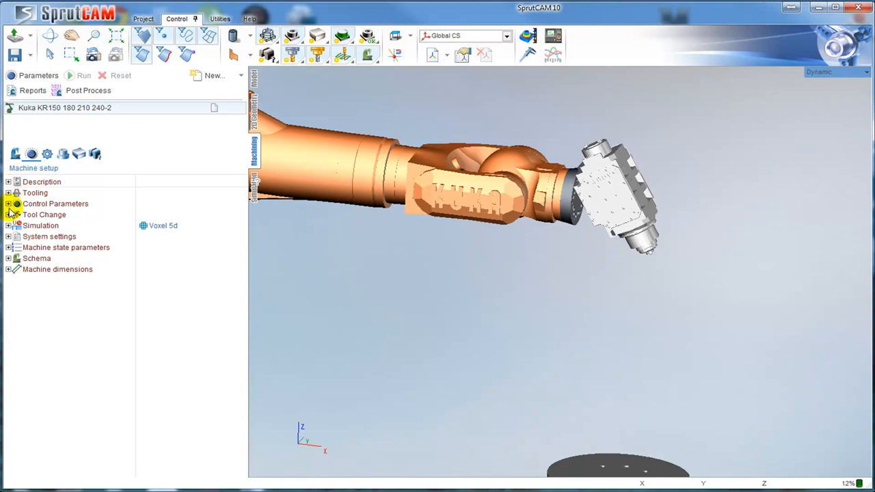
- Set the tool mounting angle B to -105 under Machine dimensions > Tool
click(9, 268)
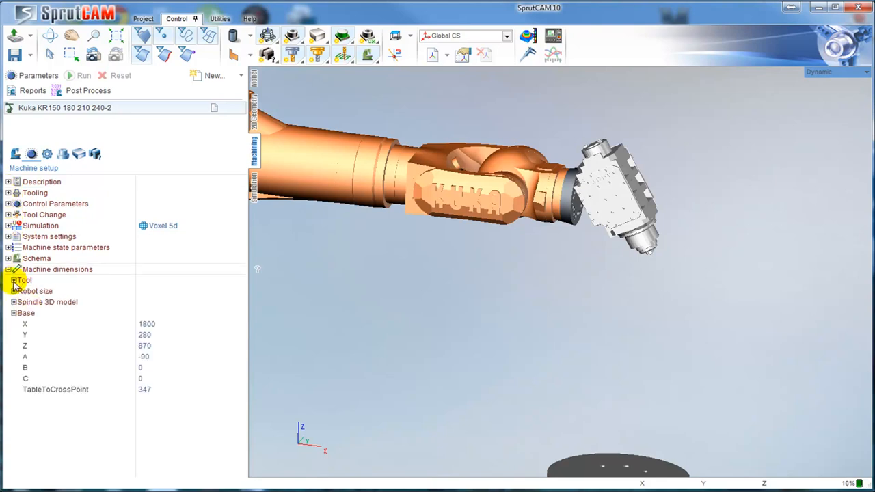
click(14, 280)
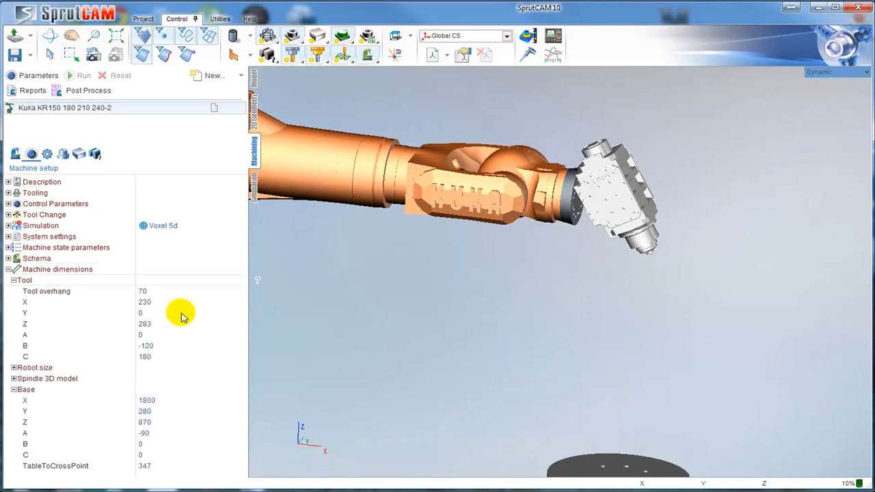
click(145, 344)
text(-108)
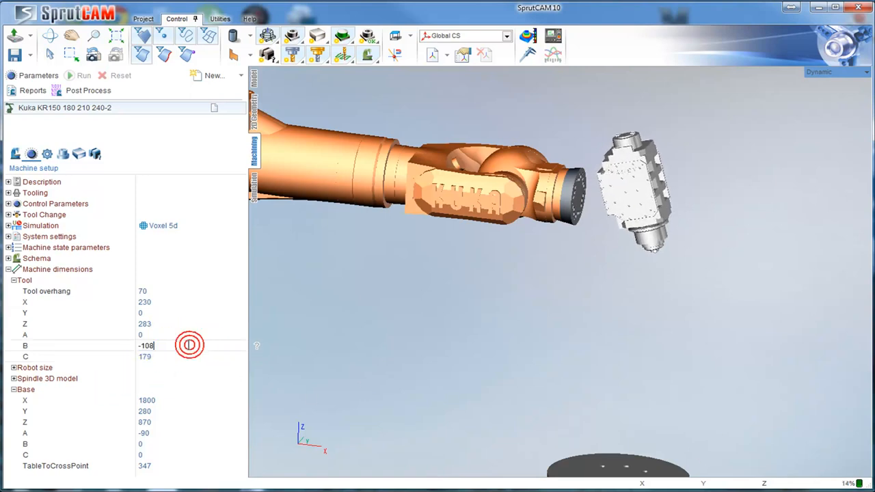
text(-105)
click(191, 356)
text(180)
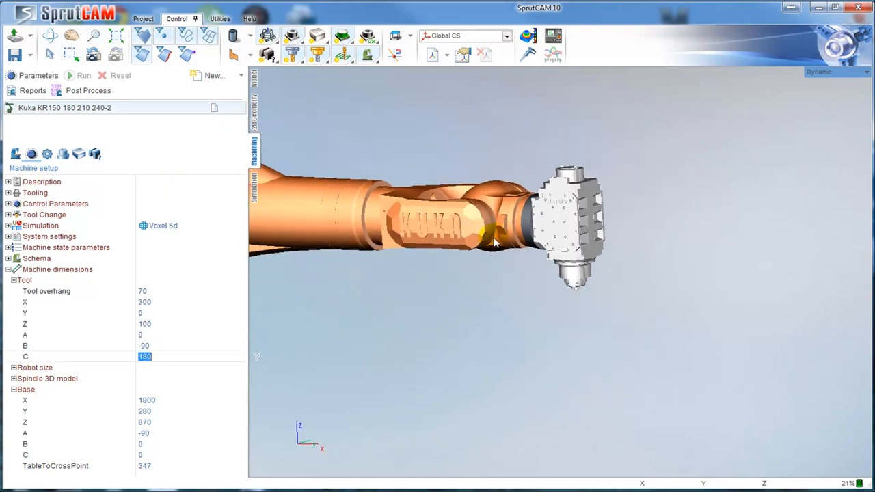
scroll(down, 3)
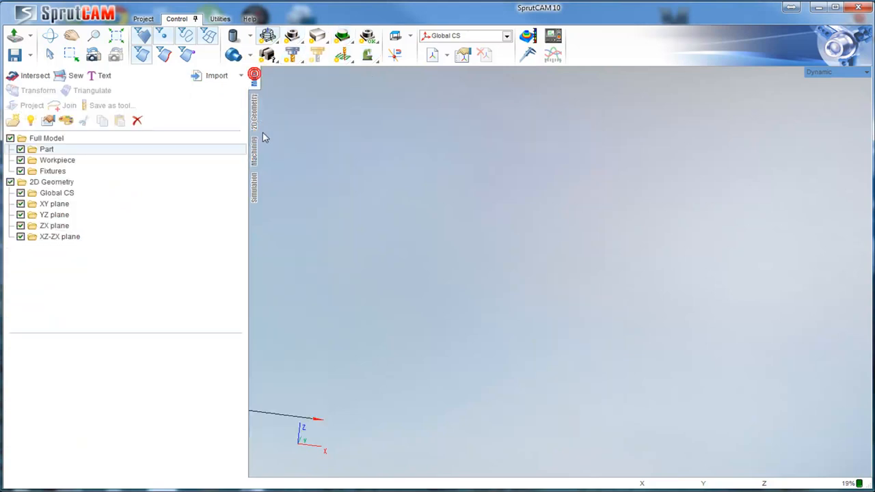
- Import the cyl4.igs curved surface as the part model
click(240, 75)
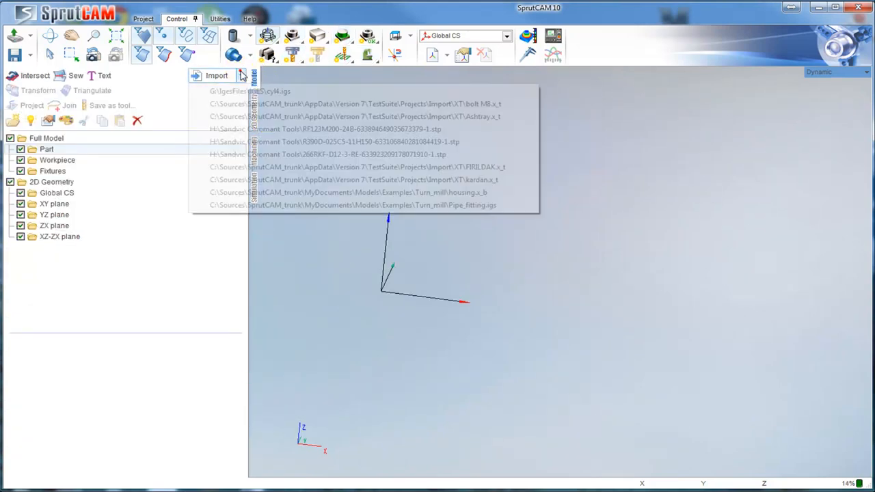
click(252, 90)
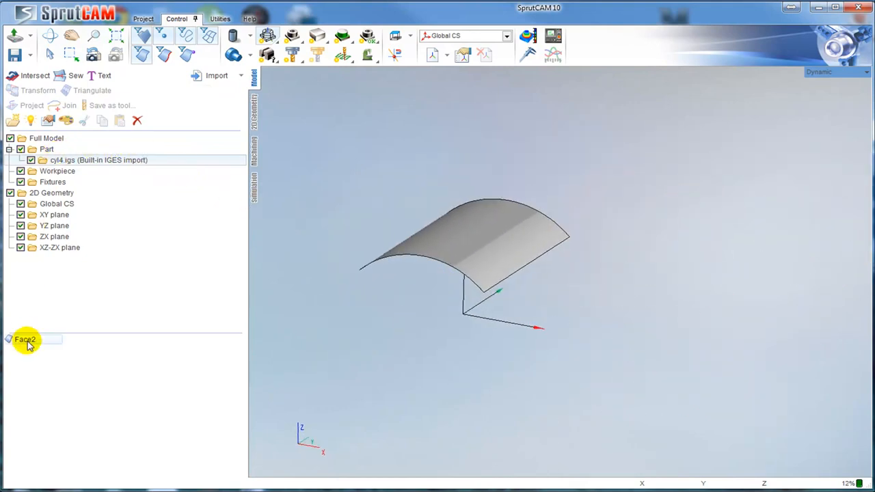
- Scale the imported Face2 surface with a custom 'Other' factor via Transform
click(38, 90)
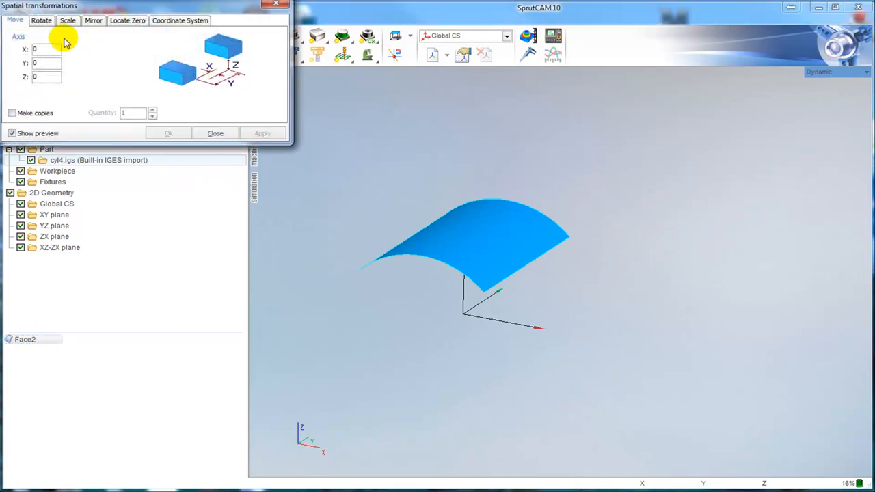
click(67, 21)
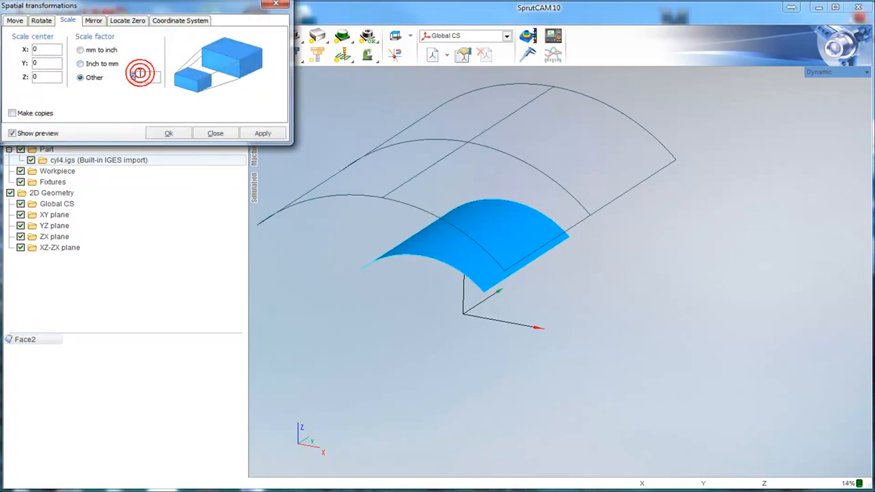
click(216, 133)
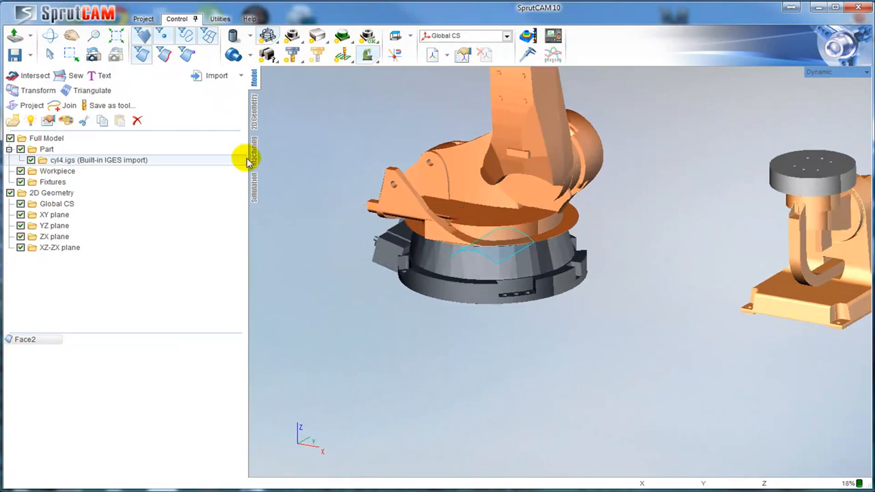
- Offset the geometry CS from the global machine CS by X 1820, Y 270, Z 800
click(255, 151)
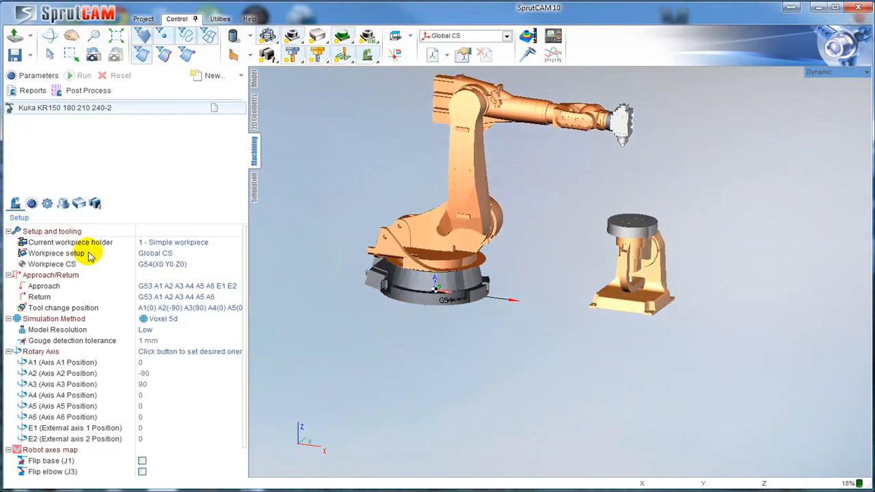
click(56, 253)
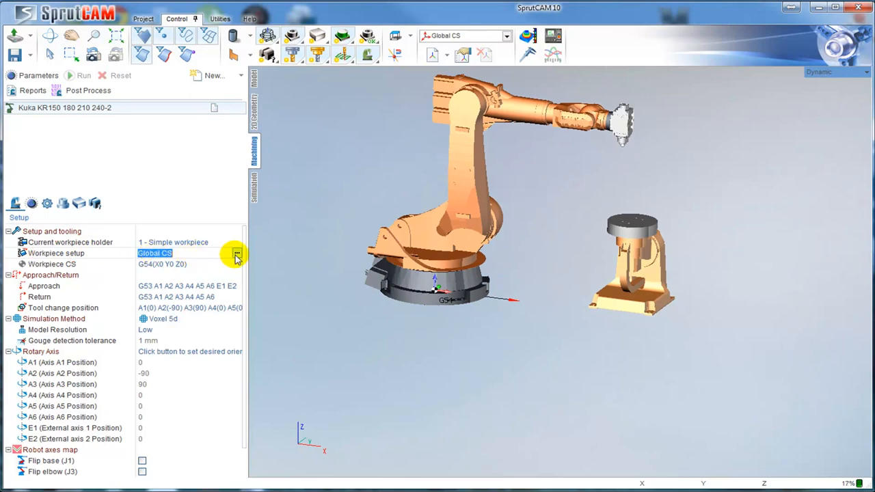
click(237, 253)
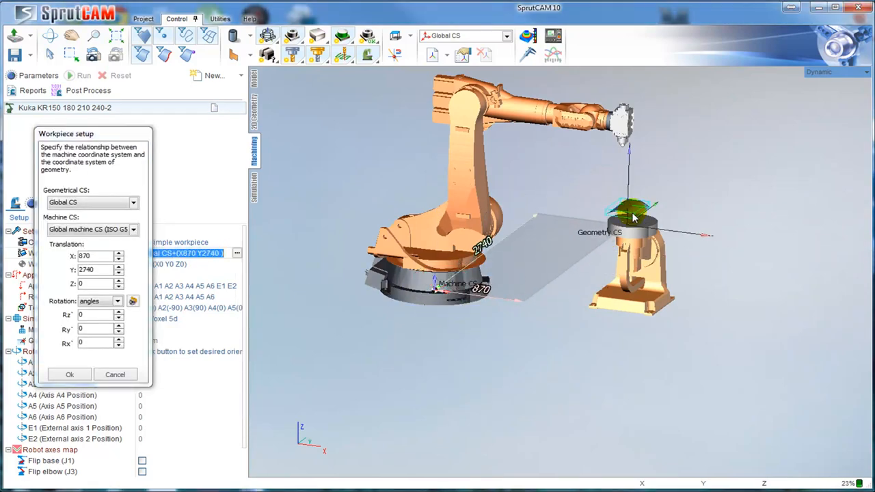
drag(631, 218, 507, 413)
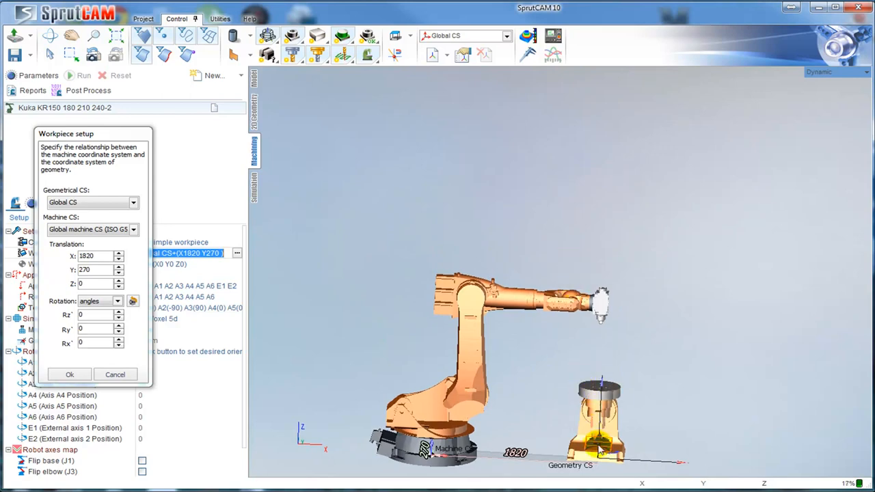
text(800)
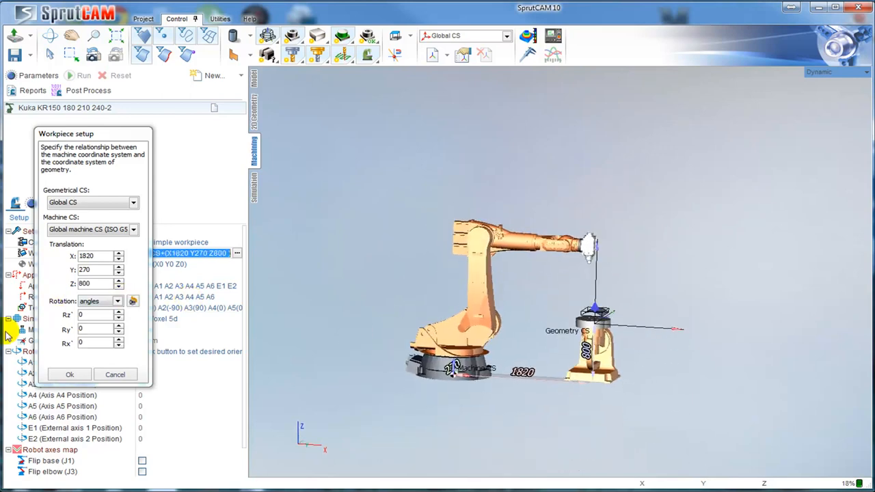
click(69, 375)
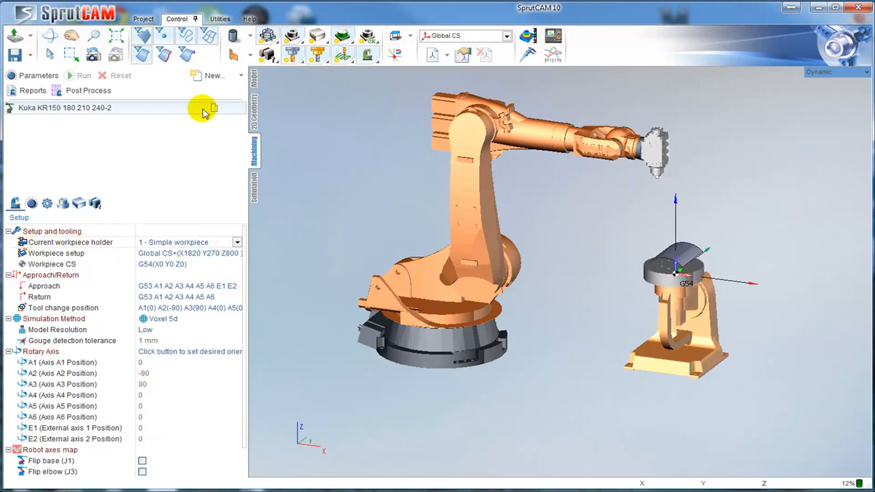
- Make 2 - Table Plate the current workpiece holder
click(238, 242)
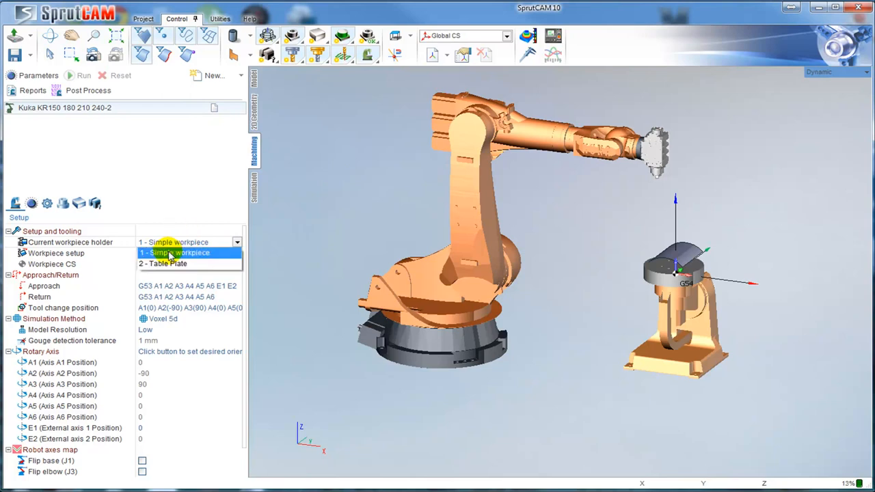
mouse_move(175, 264)
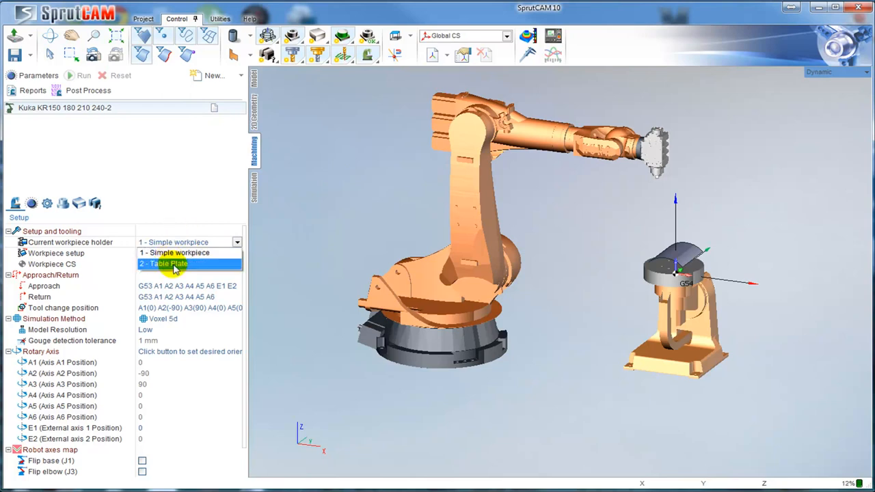
click(165, 264)
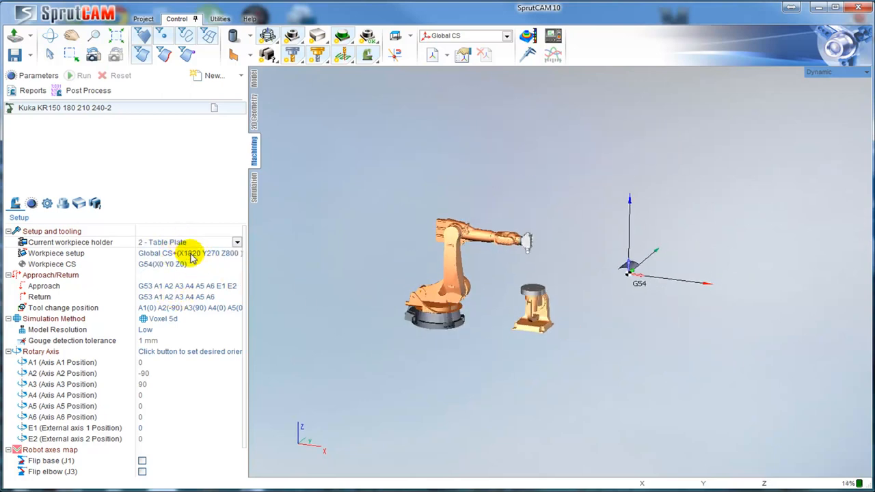
click(184, 253)
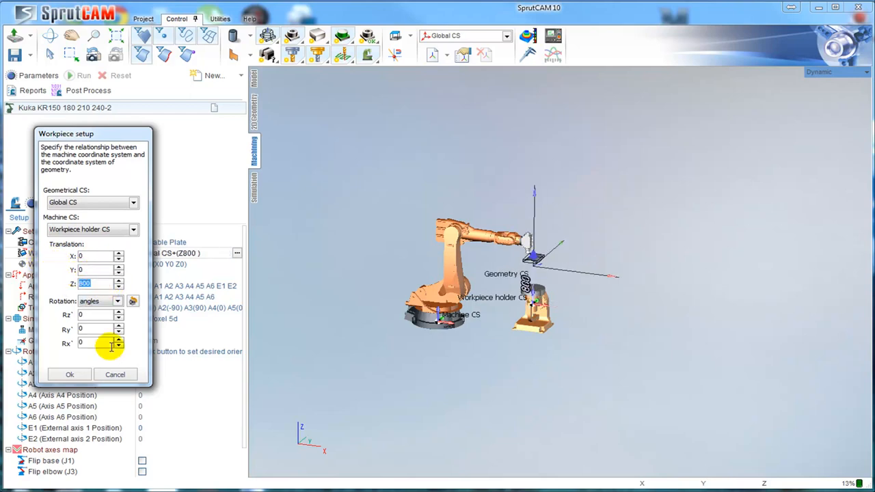
- Place the part Z 300 above the workpiece holder CS and confirm the setup
text(50)
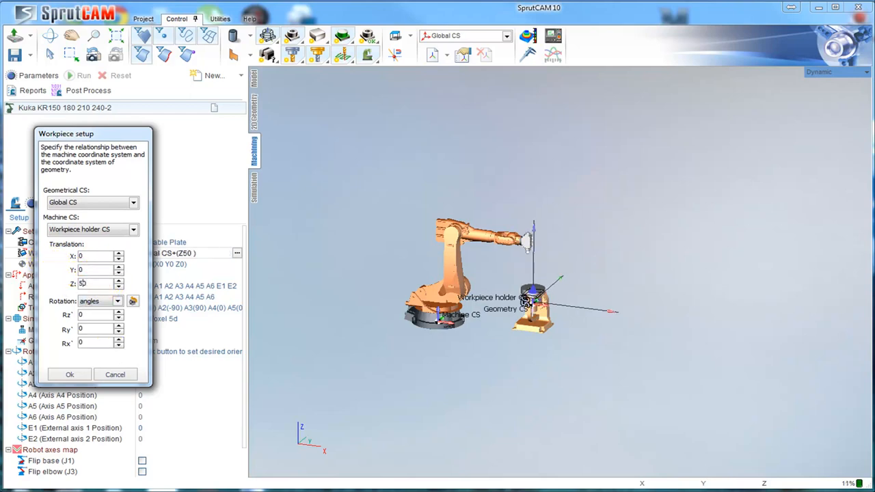
text(500)
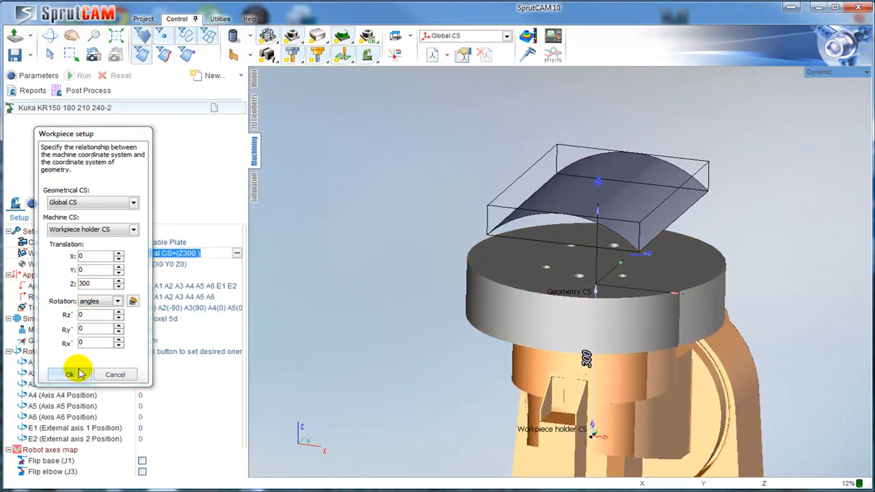
click(93, 269)
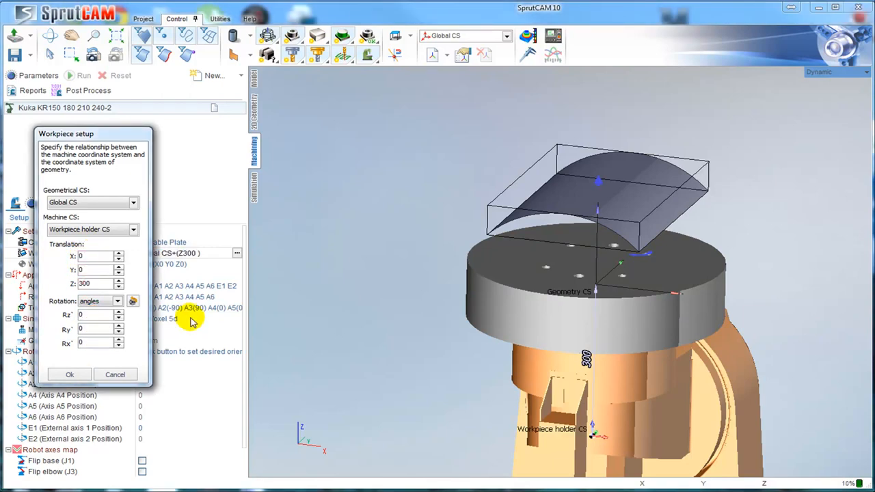
click(96, 342)
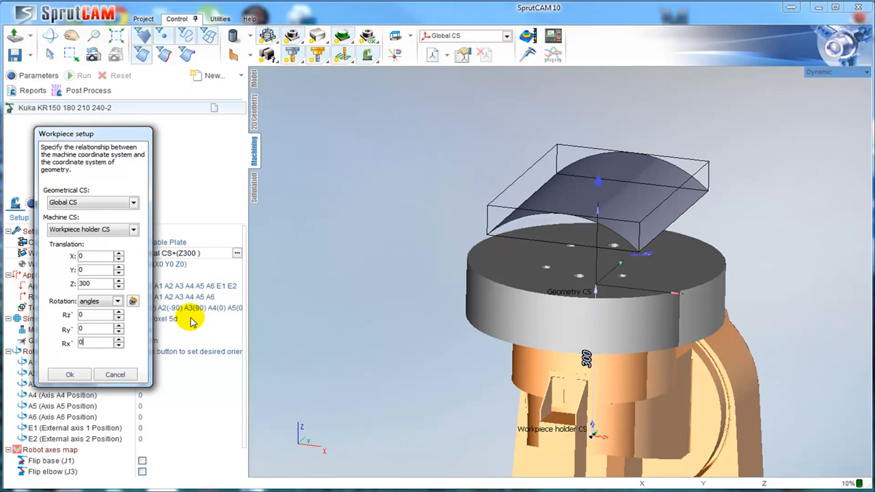
click(68, 375)
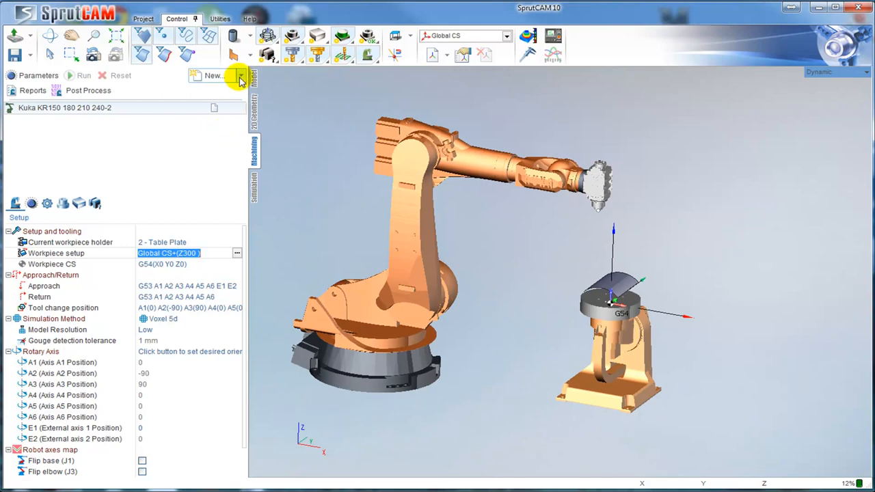
- Create a new finishing morph operation and go to its job assignment
click(216, 75)
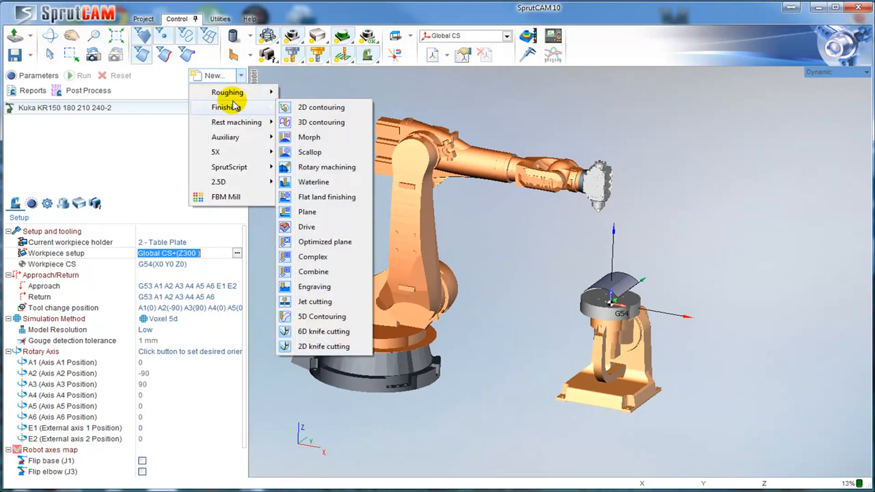
mouse_move(309, 137)
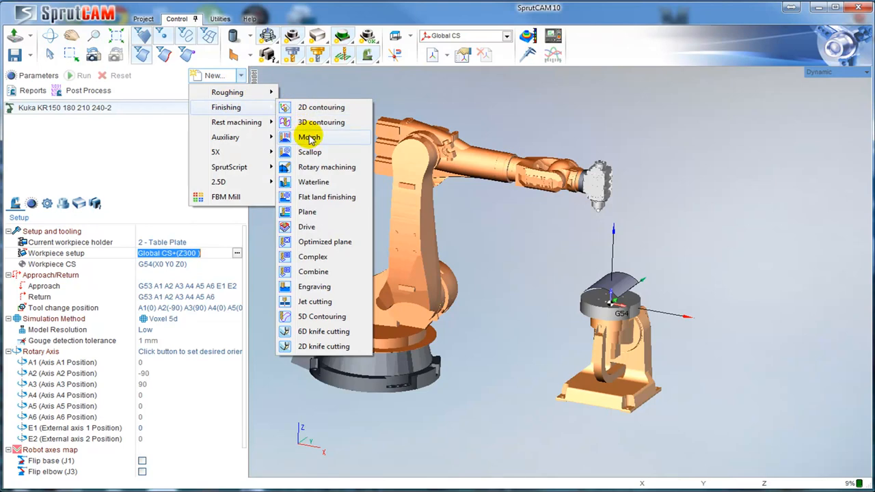
click(309, 137)
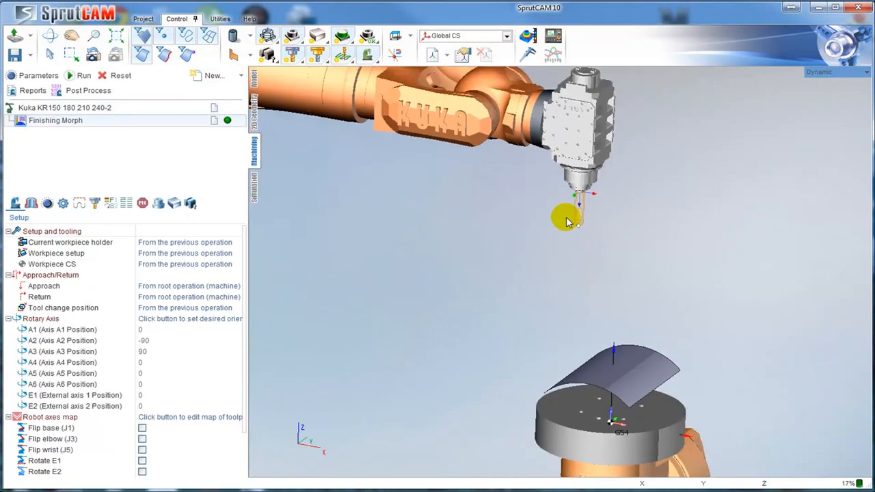
click(95, 202)
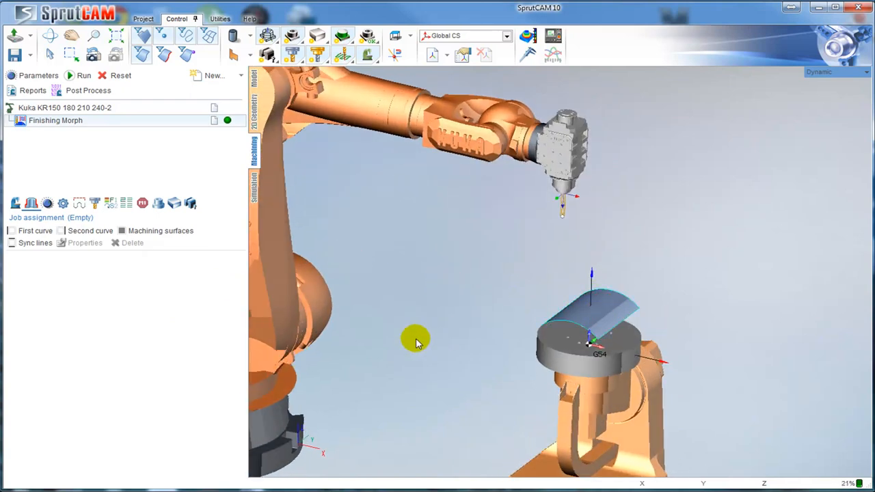
- Assign the curved top face as machining surface and its two edges as first and second curves
click(588, 307)
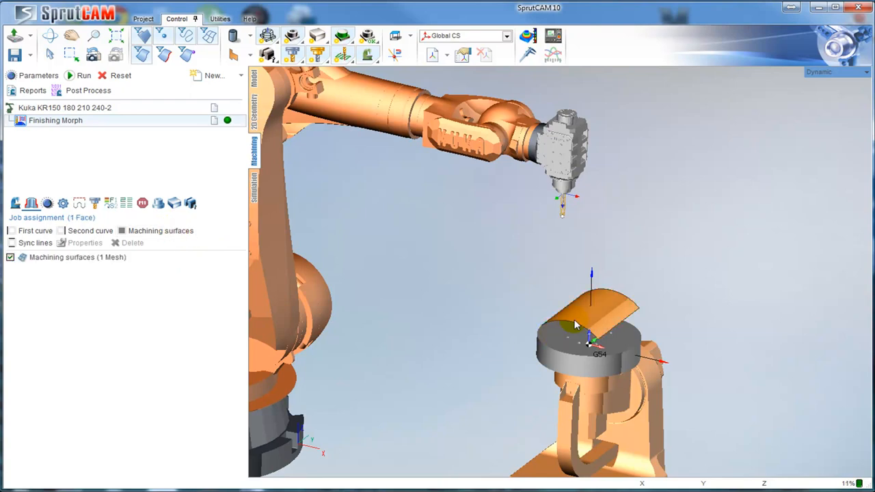
click(164, 54)
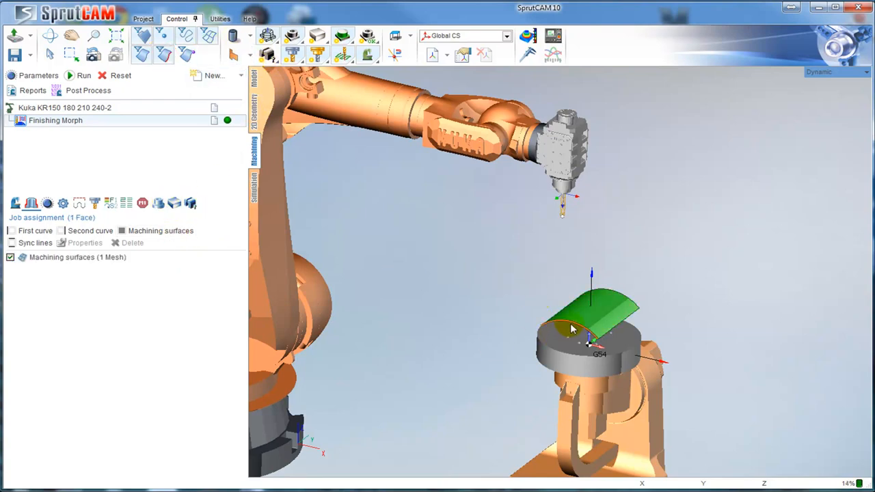
click(574, 325)
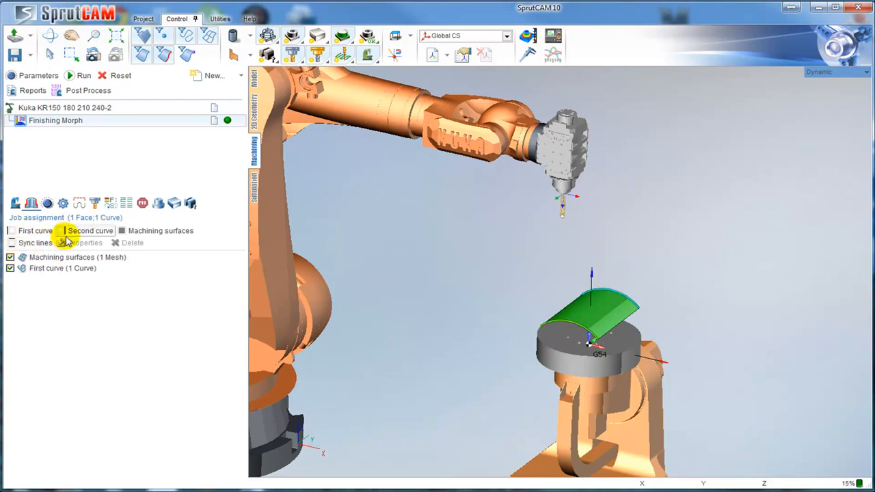
click(90, 230)
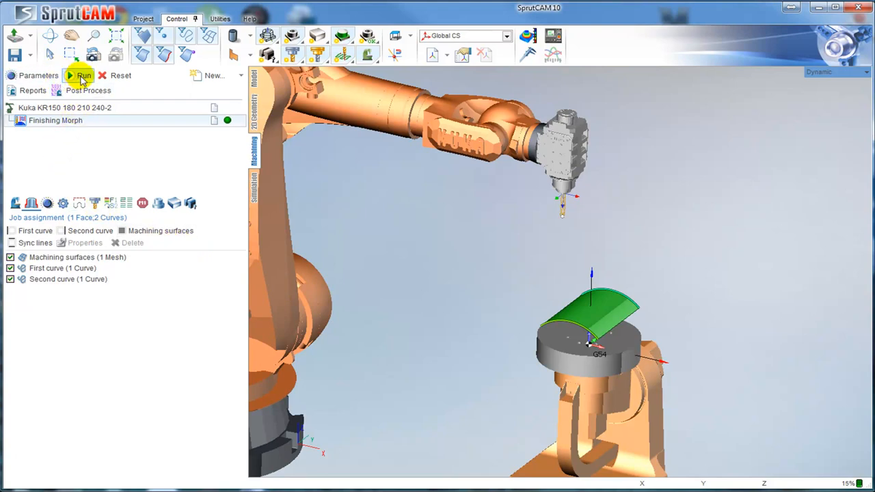
- Run the morph calculation, inspect its toolpath strings, and return to Parameters Setup
click(83, 75)
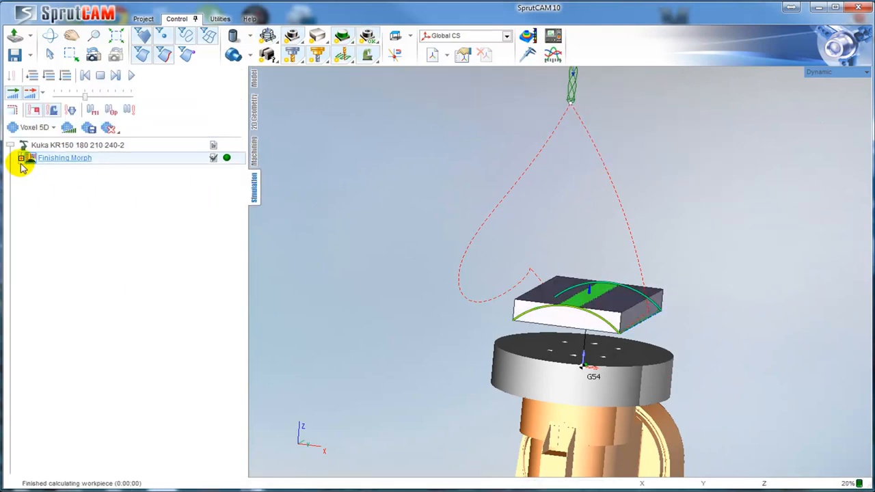
click(20, 159)
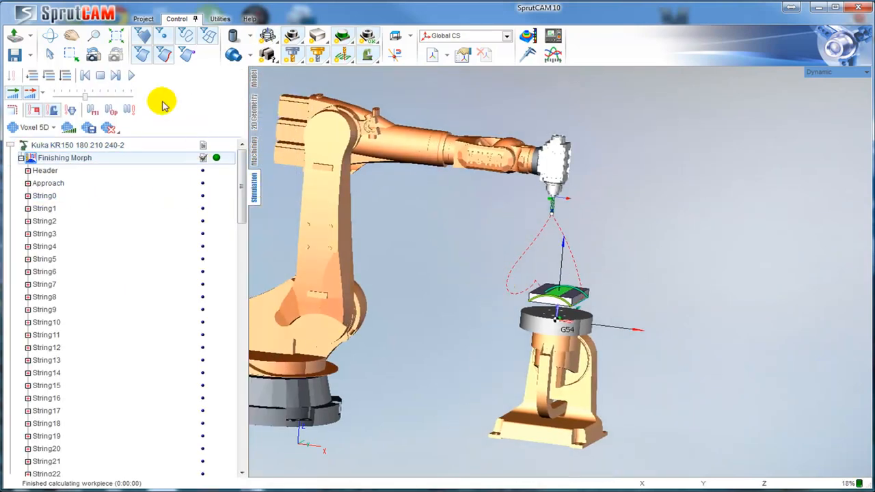
click(130, 75)
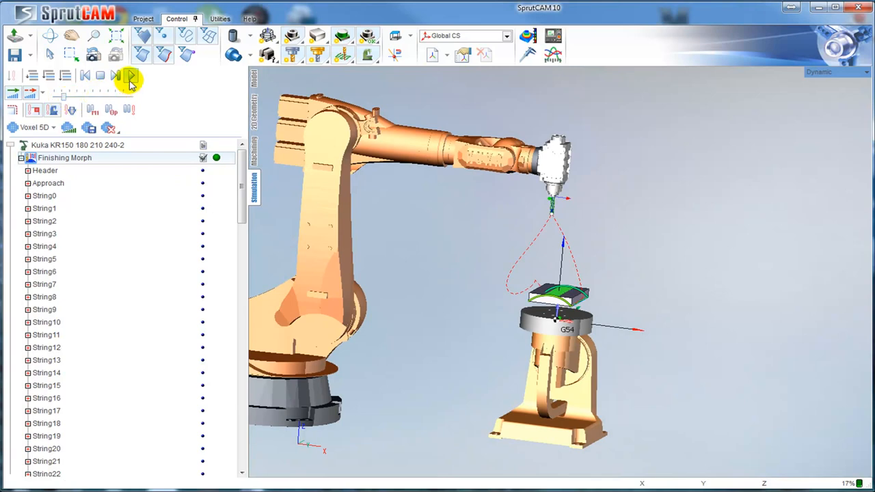
click(132, 75)
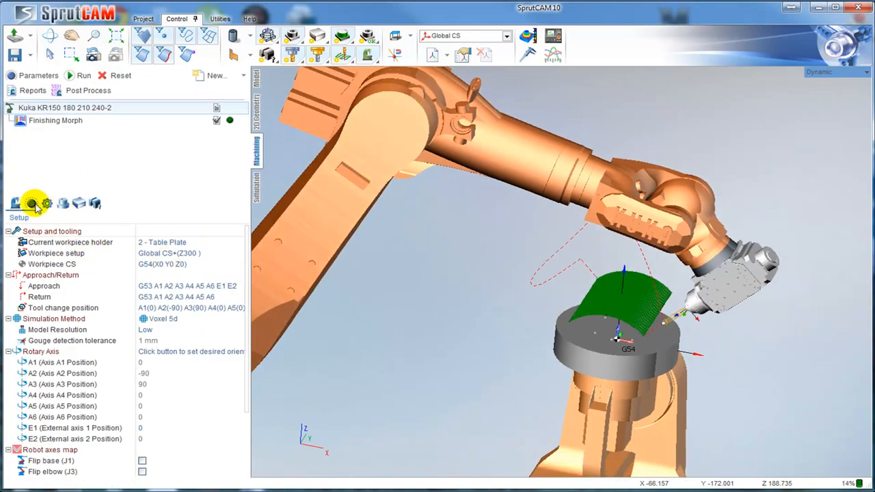
- Set the morph strategy Step to 100 percent and recalculate the toolpath
click(30, 203)
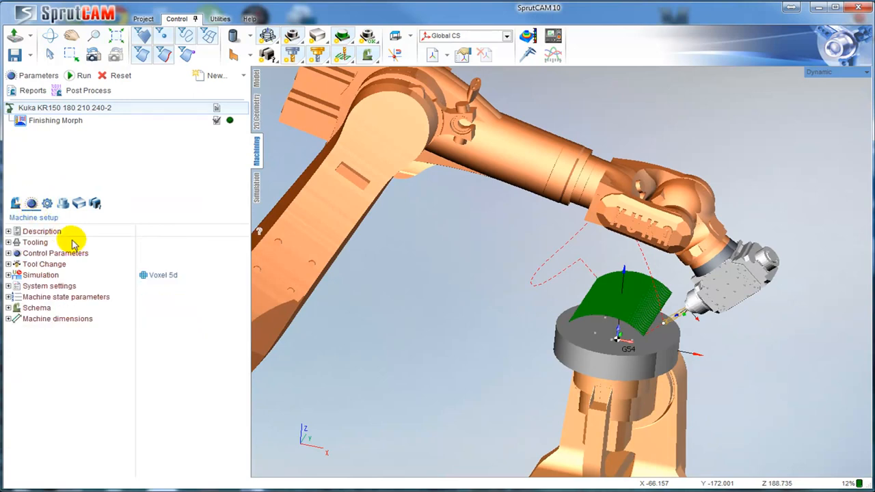
click(55, 120)
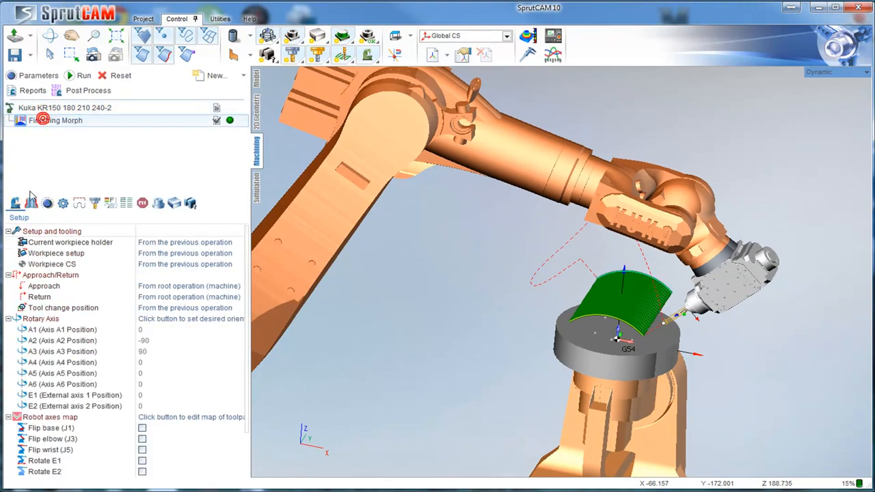
click(47, 203)
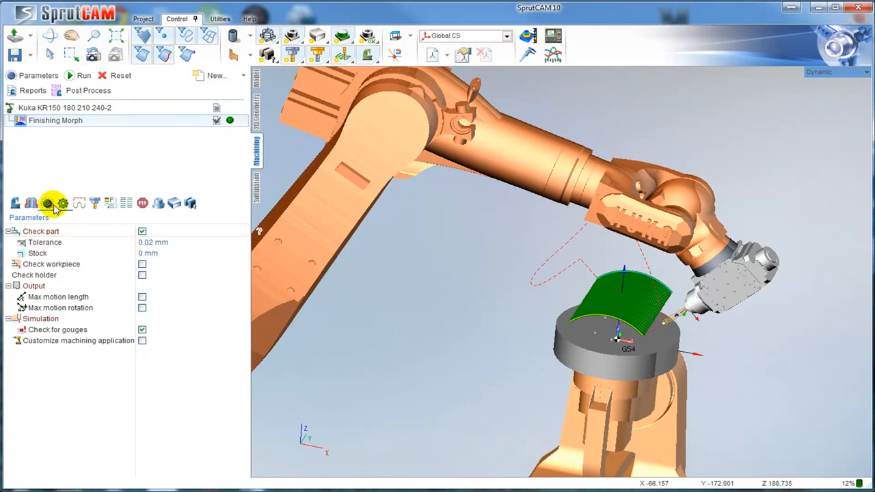
click(46, 202)
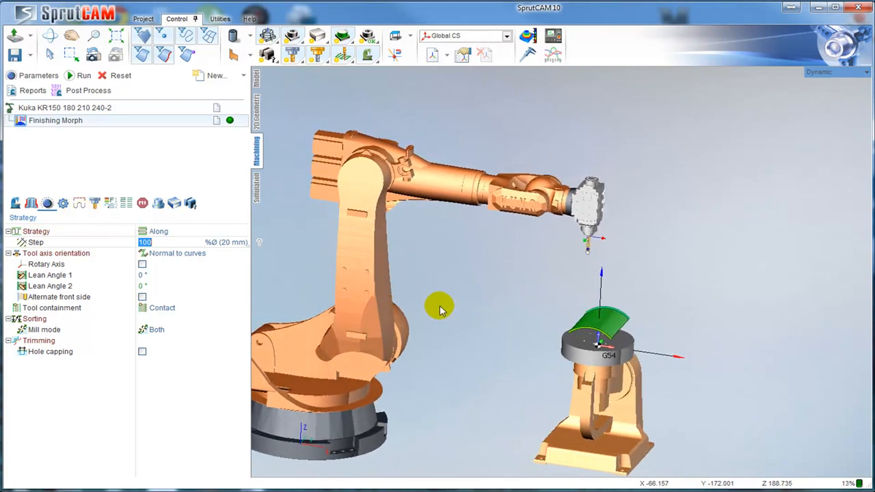
click(84, 76)
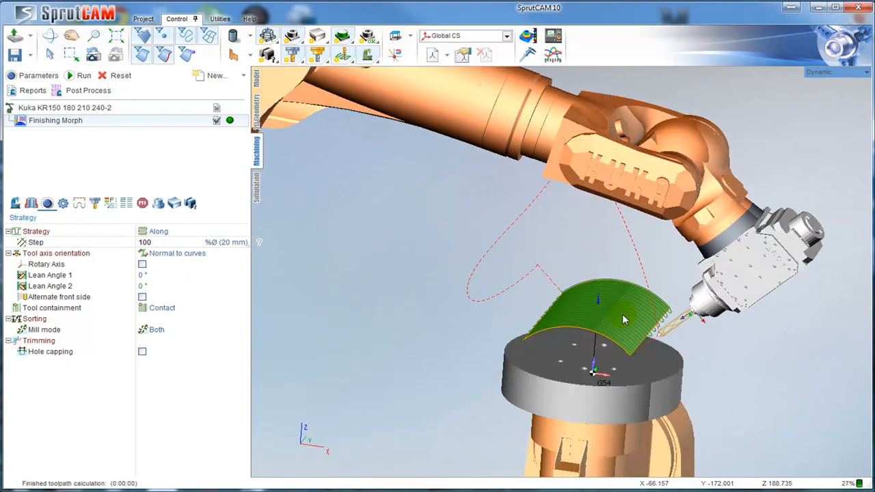
drag(622, 320, 527, 276)
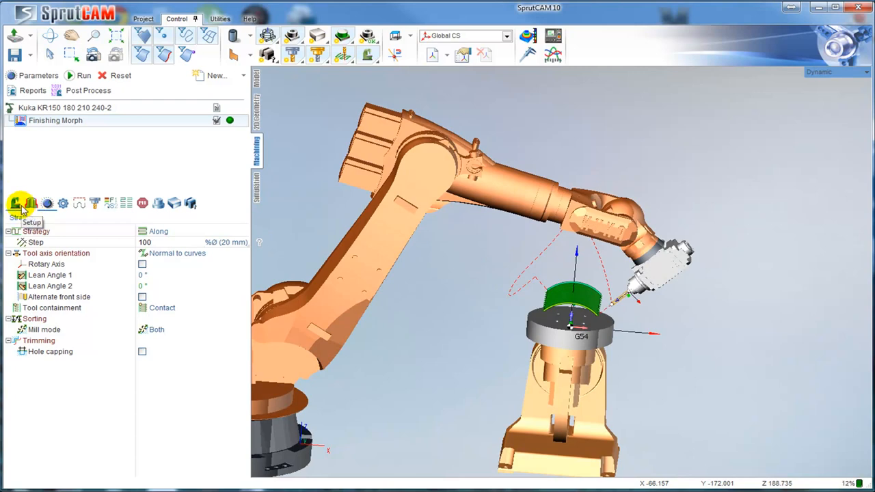
- Set 6th axis control to Fixed vector with a +Y vector direction
click(190, 203)
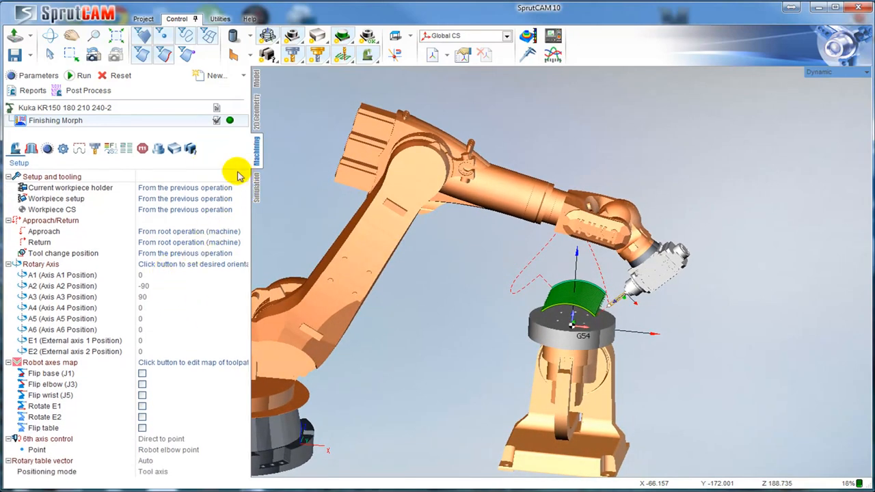
click(48, 437)
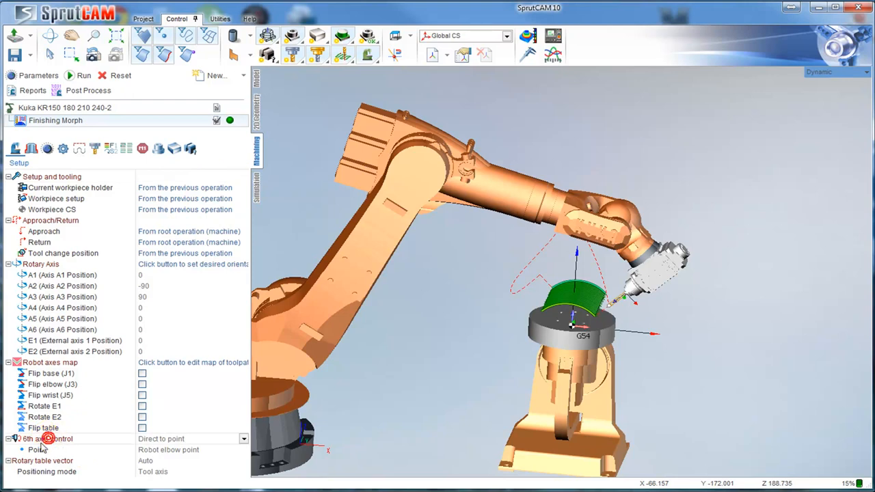
click(168, 439)
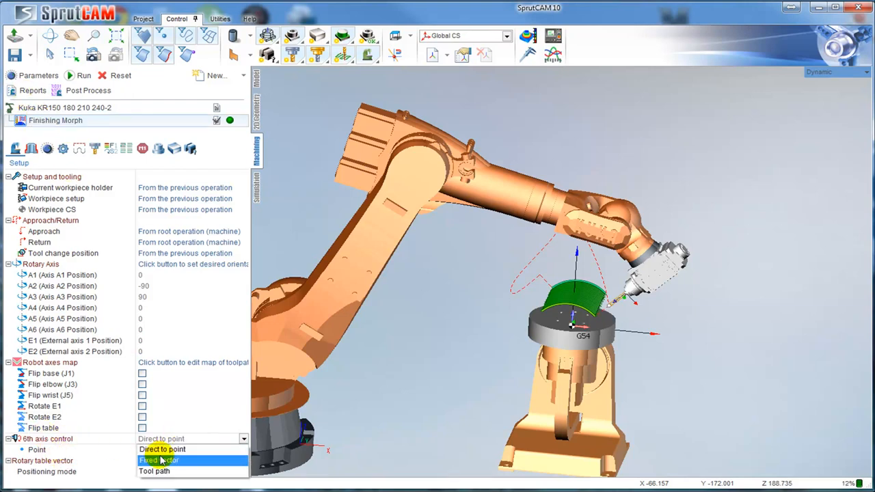
click(159, 459)
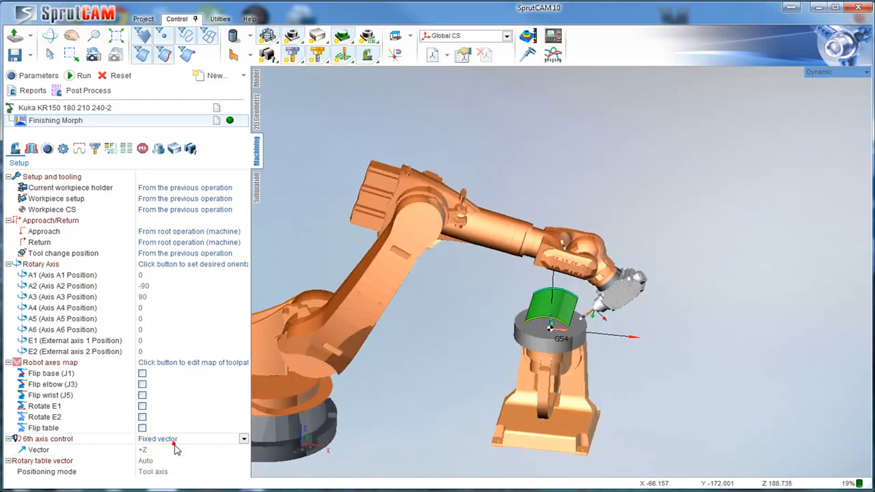
click(243, 450)
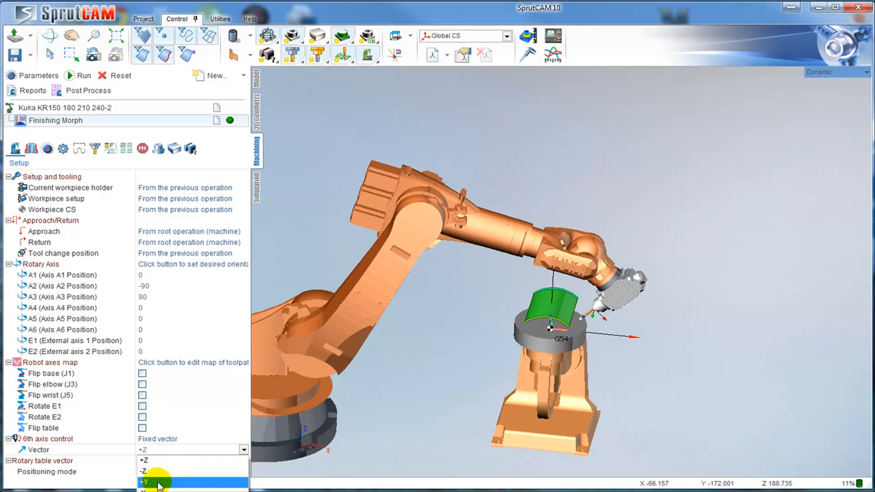
click(157, 482)
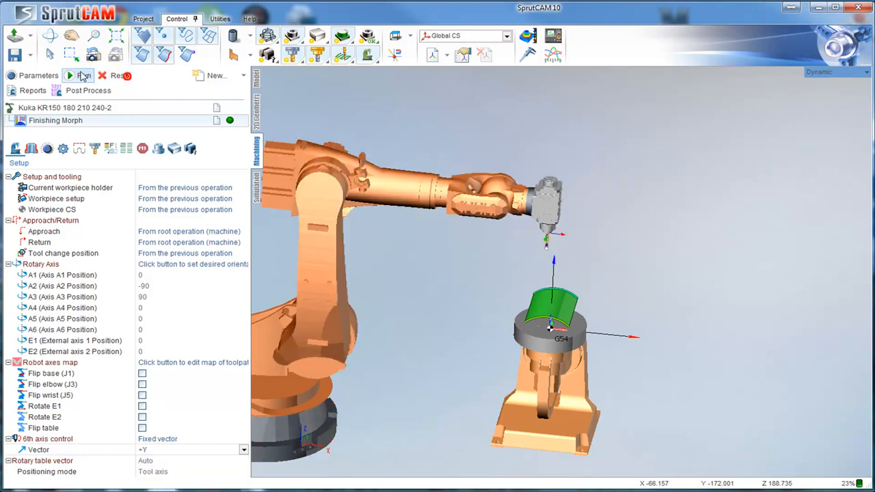
- Recalculate the toolpath and play the machining simulation over the rotary table
click(85, 75)
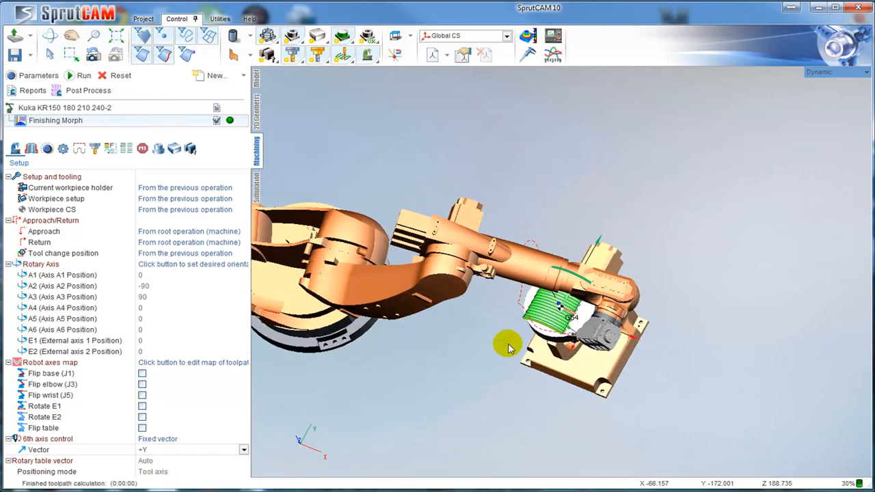
drag(509, 344, 599, 191)
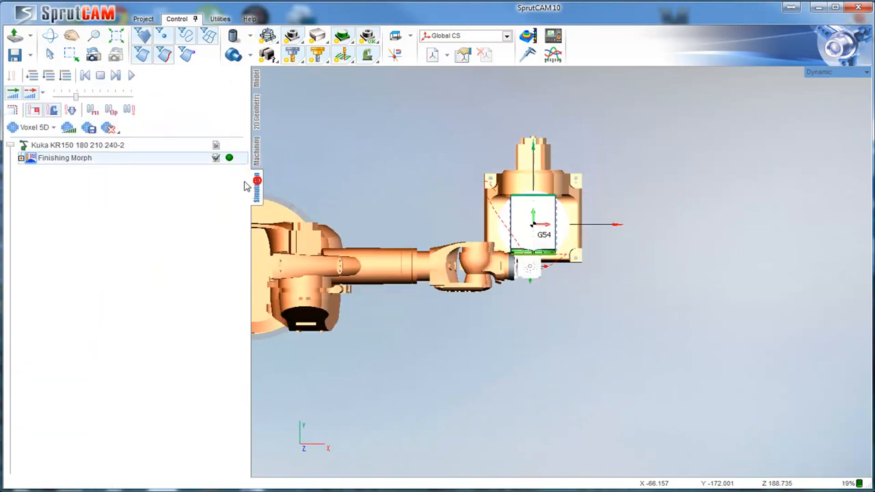
click(130, 75)
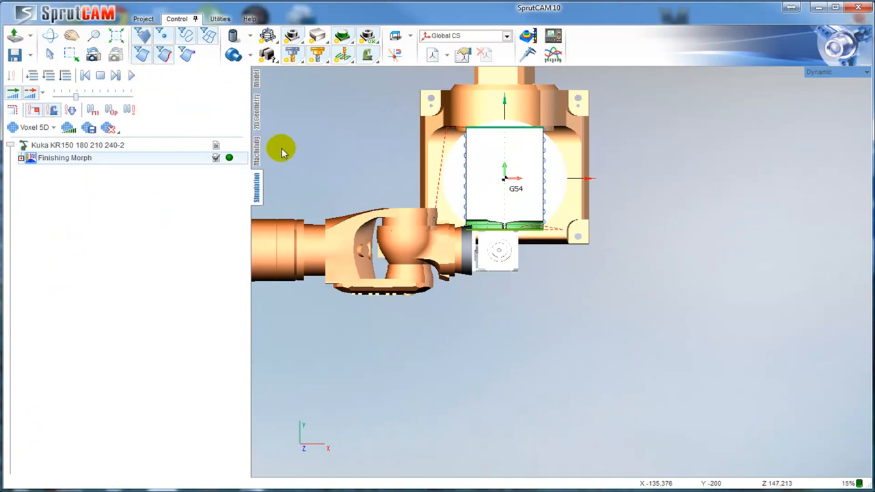
click(368, 35)
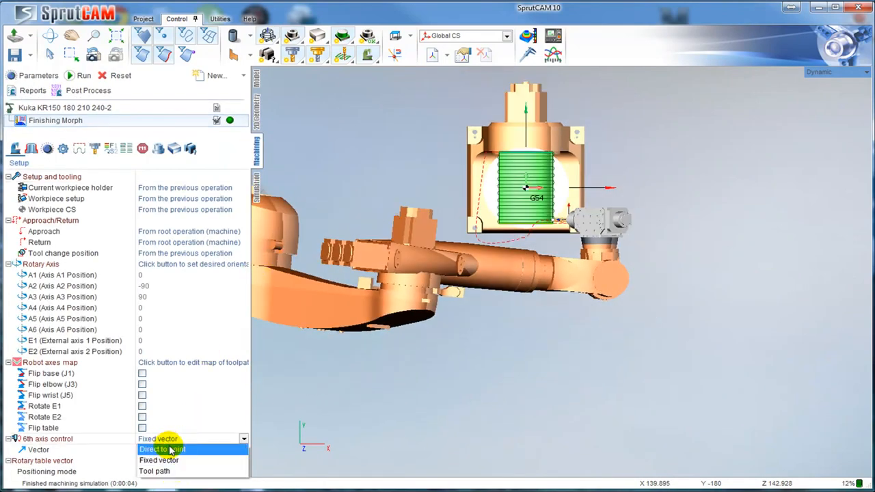
click(161, 448)
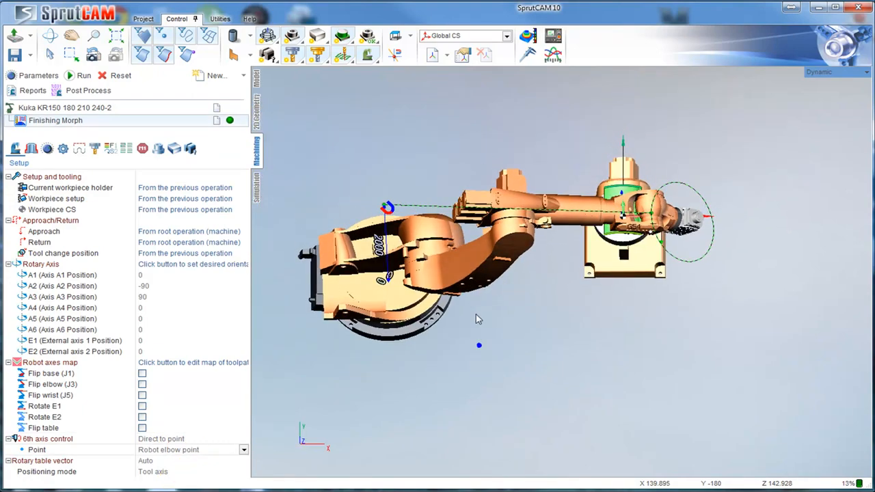
drag(479, 318, 471, 368)
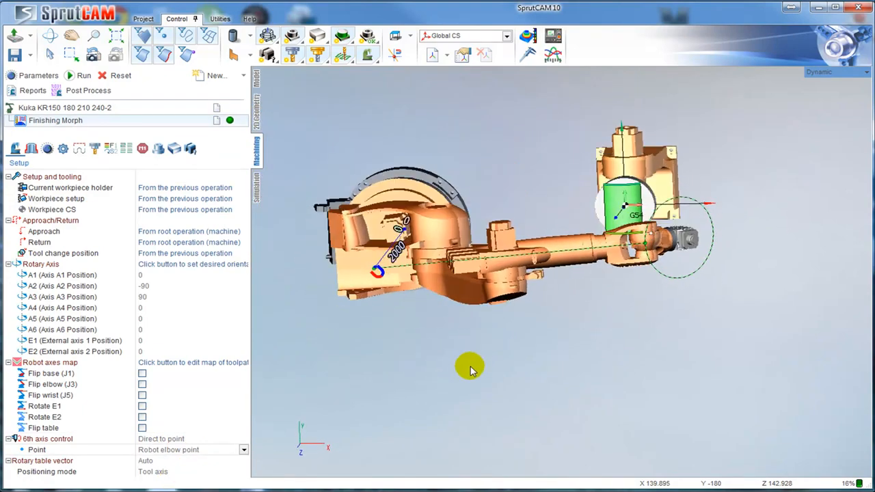
drag(471, 369, 417, 235)
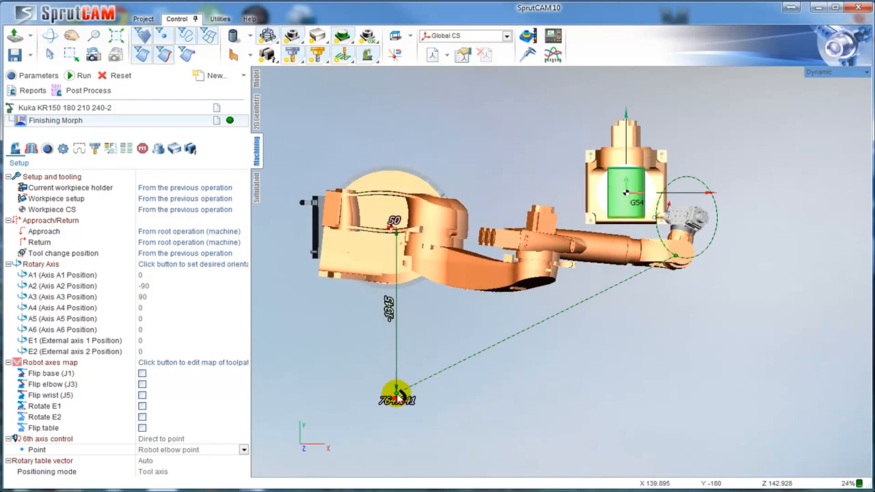
drag(396, 399, 424, 99)
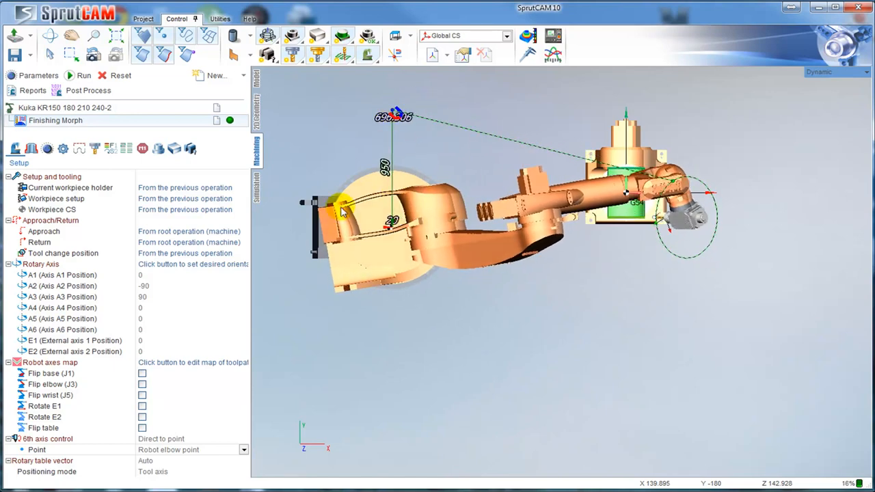
click(243, 450)
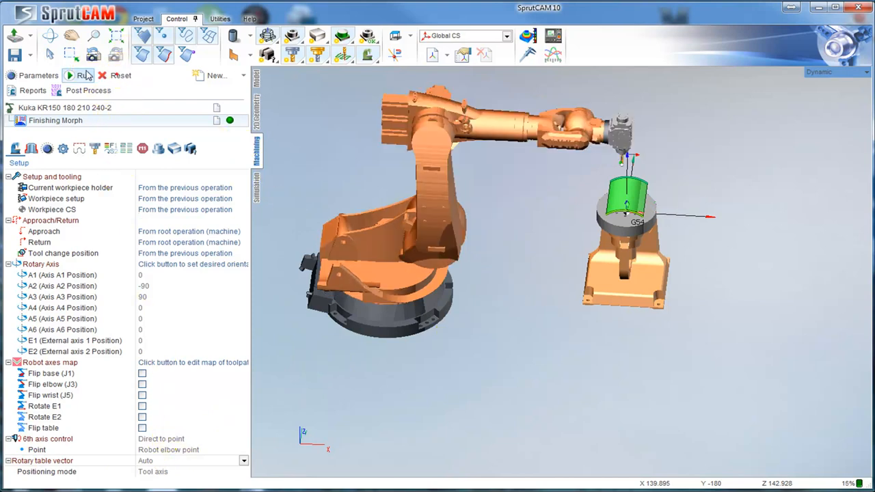
- Tick Rotate E1 under Robot axes map so external axis 1 may turn
click(85, 75)
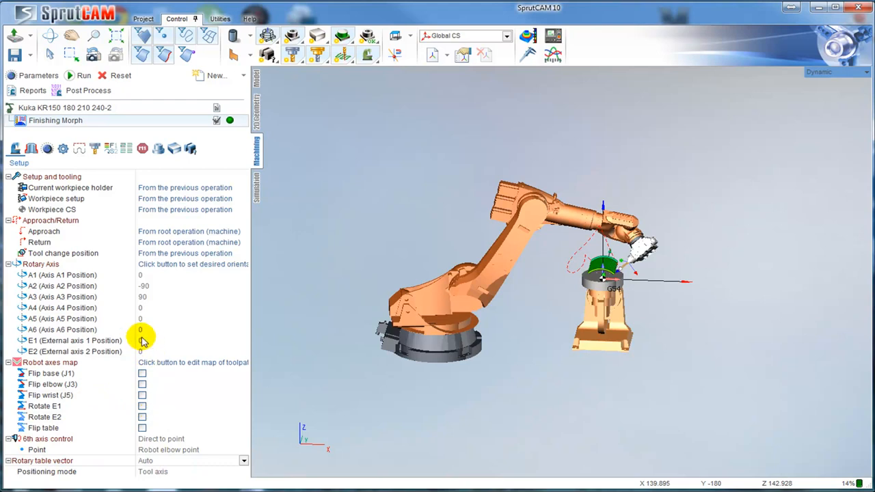
click(144, 340)
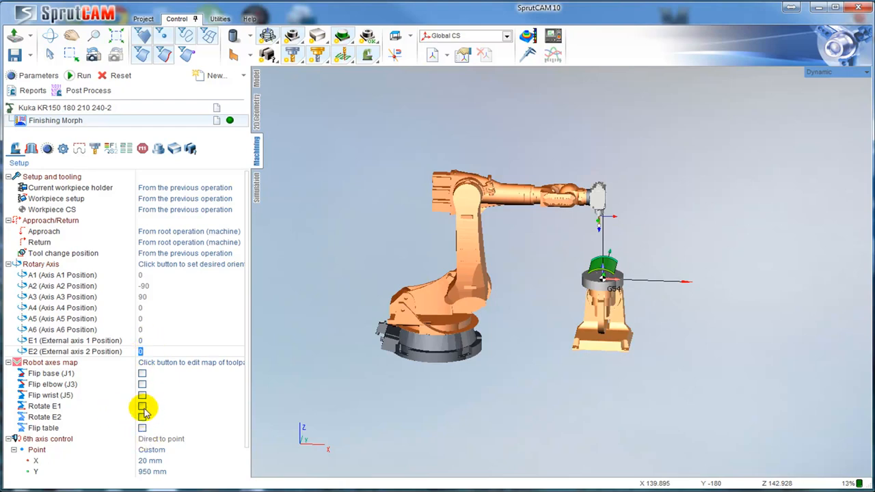
click(142, 405)
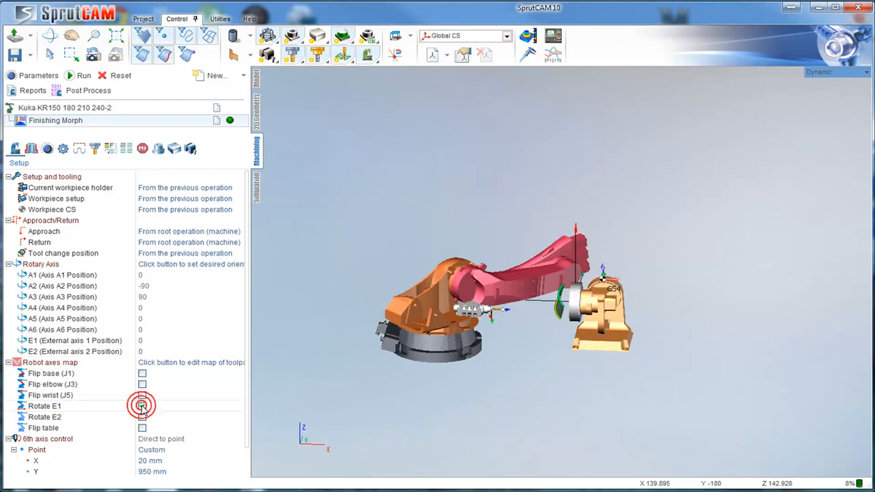
click(142, 404)
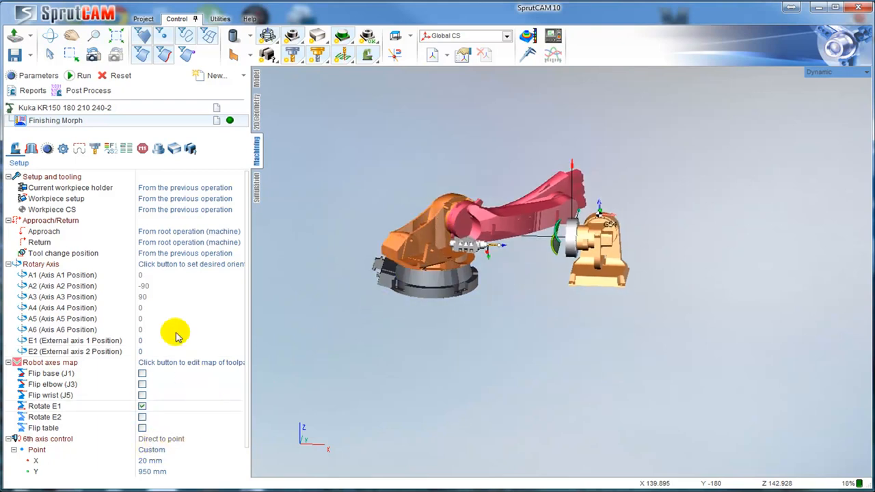
scroll(down, 3)
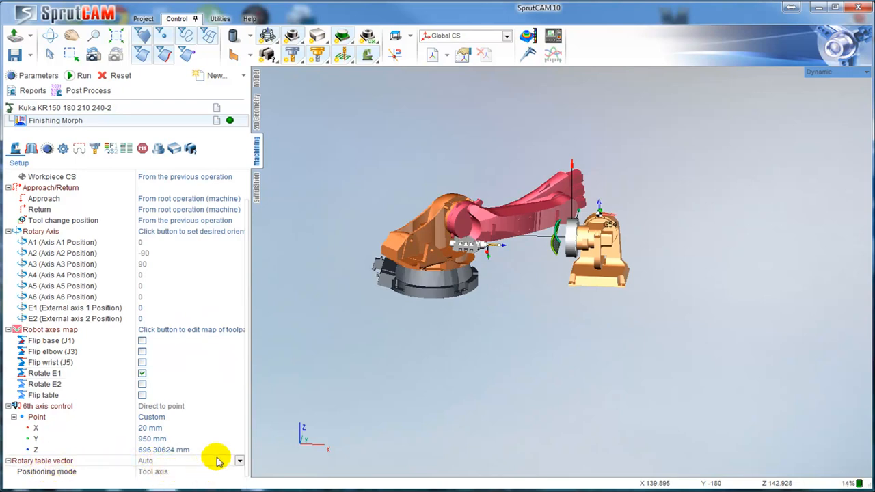
- Choose the rotary table vector direction and positioning mode, then recalculate the toolpath
click(240, 459)
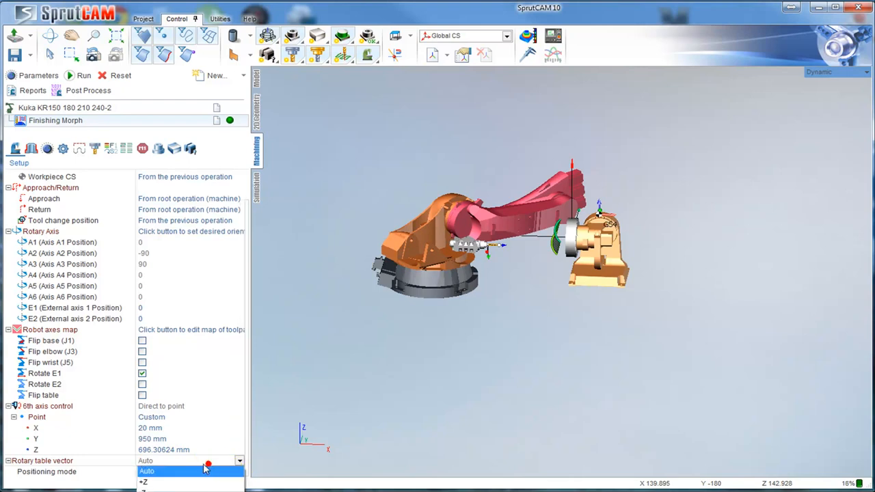
click(153, 472)
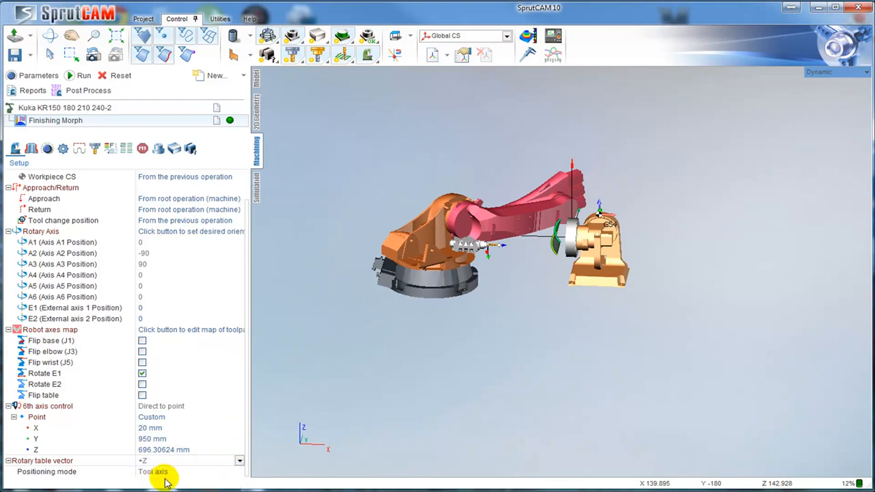
click(85, 75)
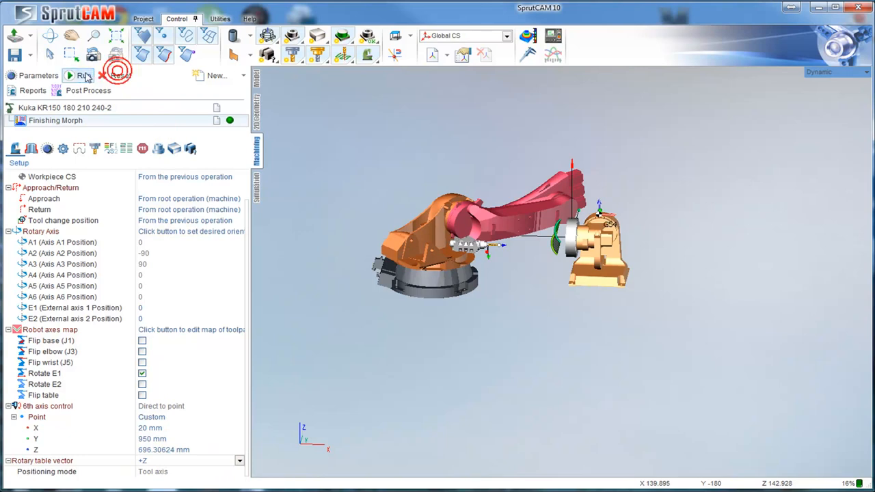
click(82, 75)
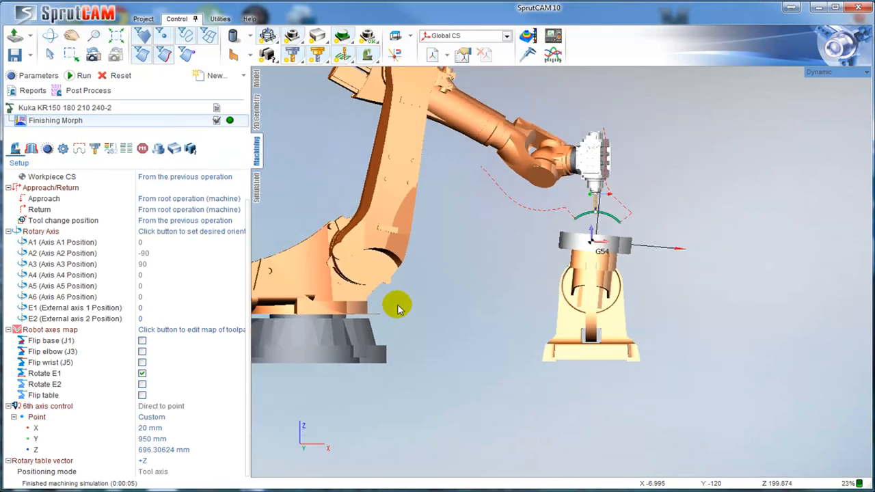
click(240, 460)
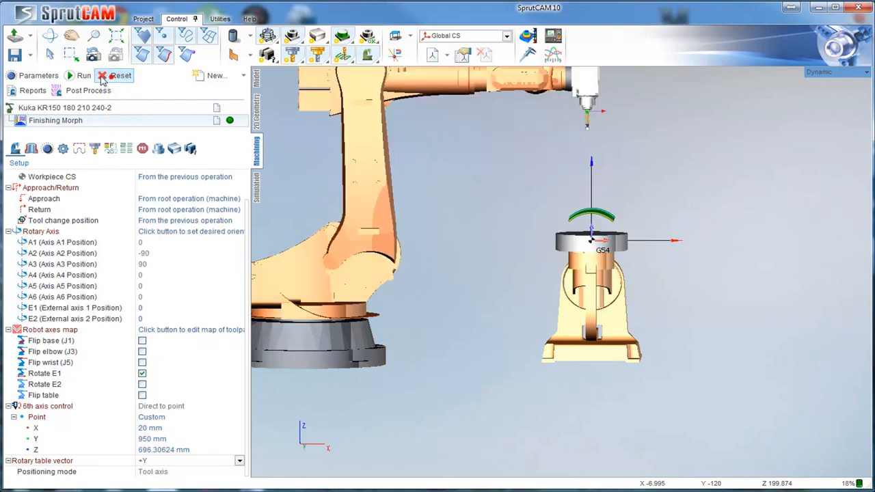
click(84, 75)
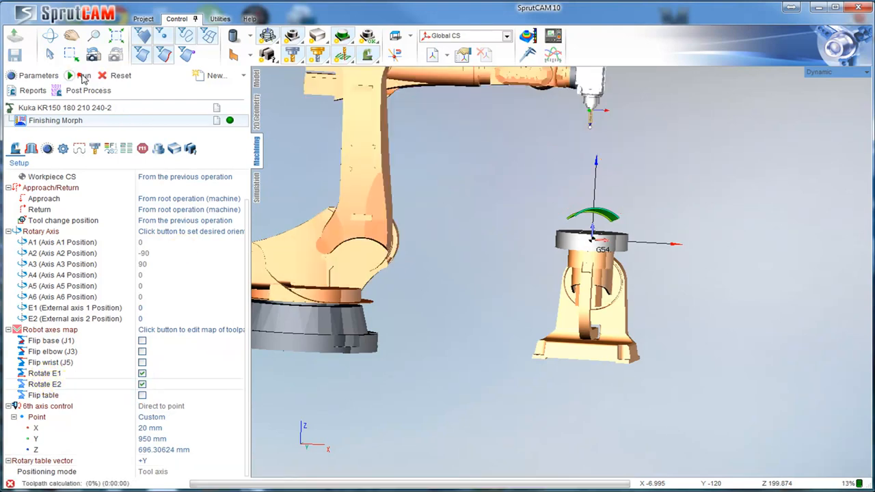
- Reset and recalculate the Finishing Morph toolpath, then run the machining simulation
click(83, 75)
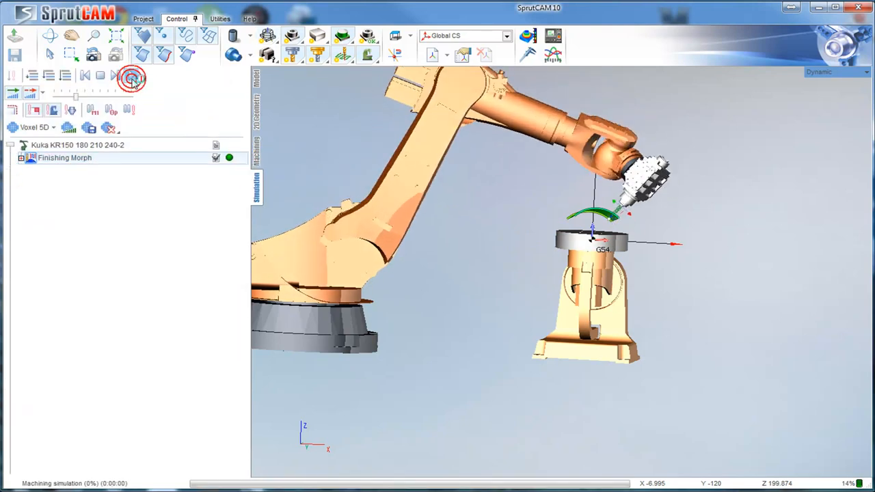
click(131, 76)
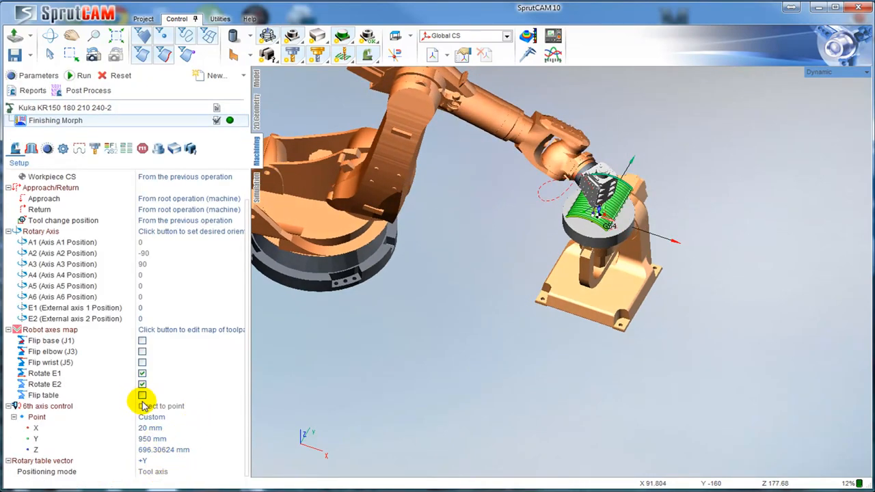
click(142, 395)
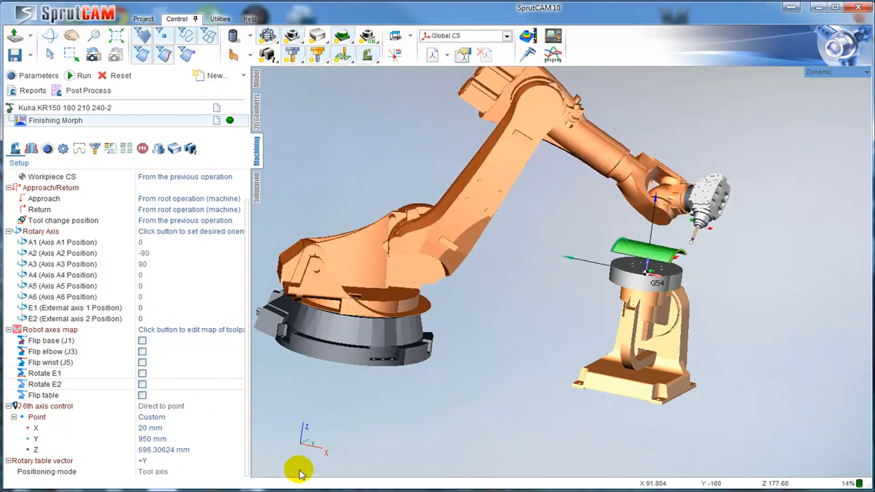
mouse_move(159, 322)
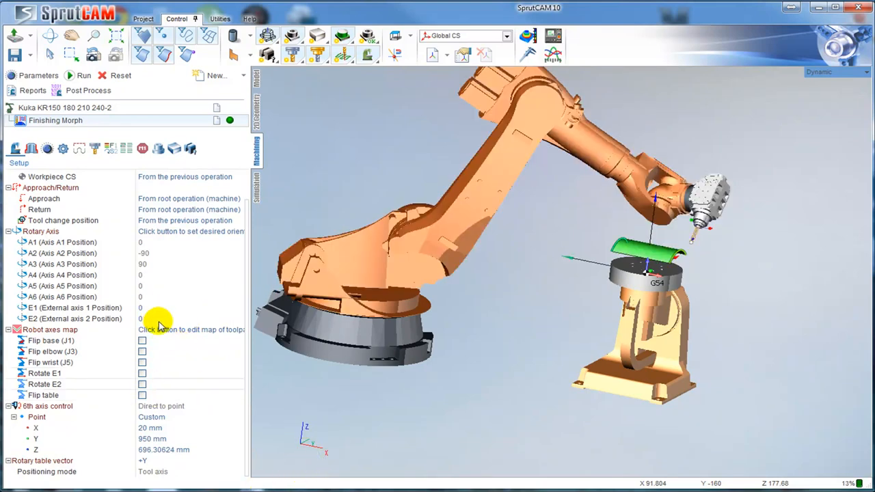
mouse_move(180, 366)
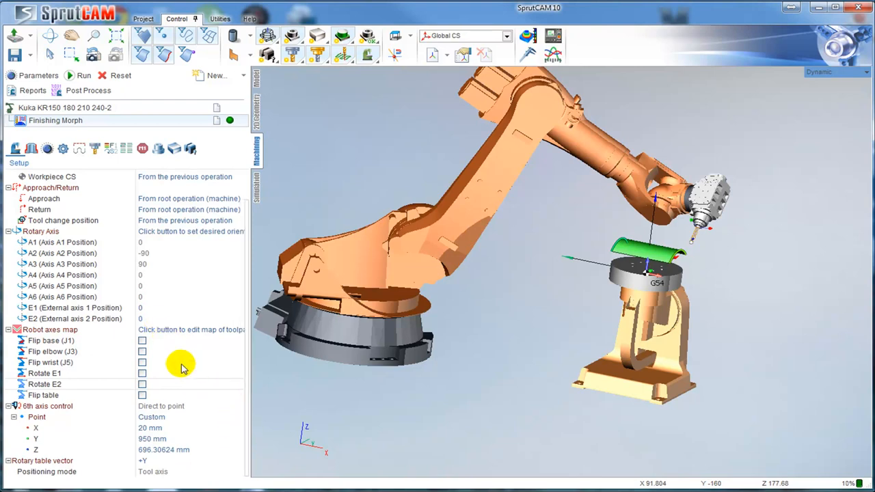
mouse_move(369, 382)
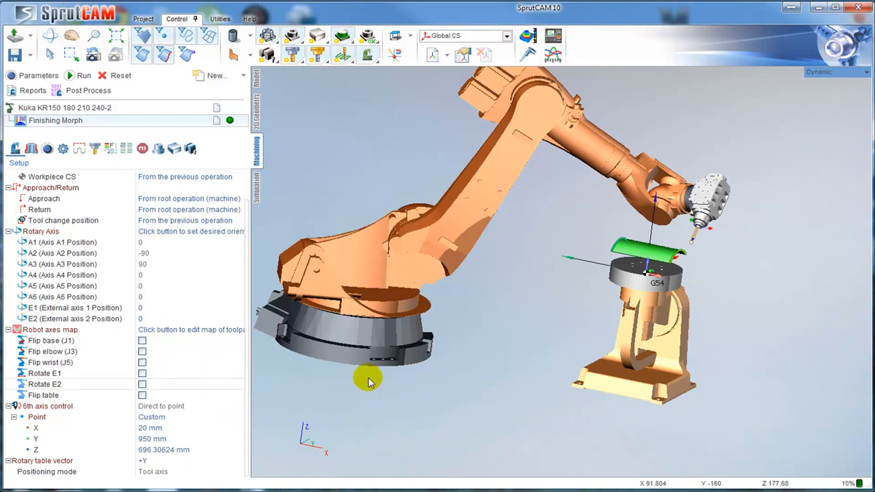
click(121, 76)
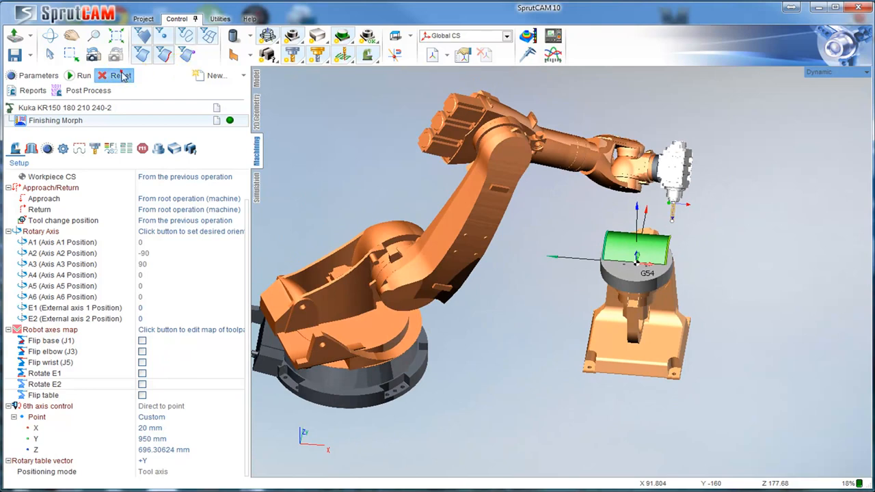
click(83, 75)
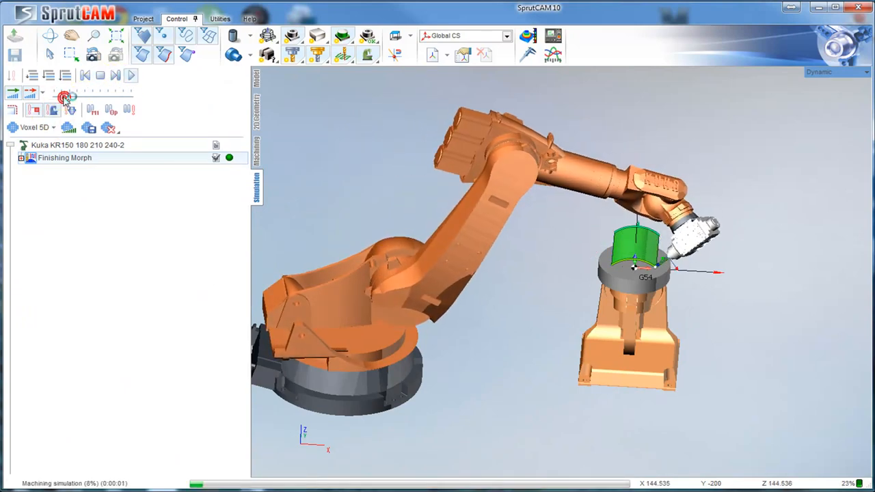
click(66, 98)
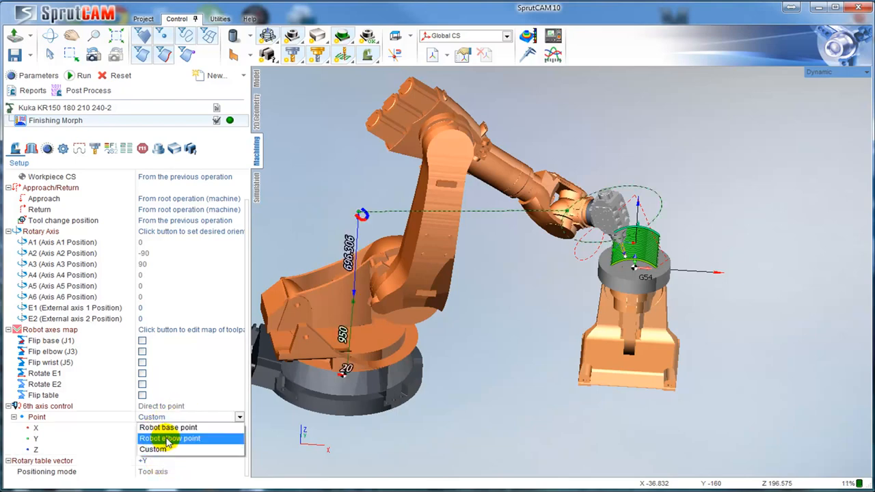
- Set the 6th axis control point to Robot elbow point, recalculate and simulate again
click(169, 438)
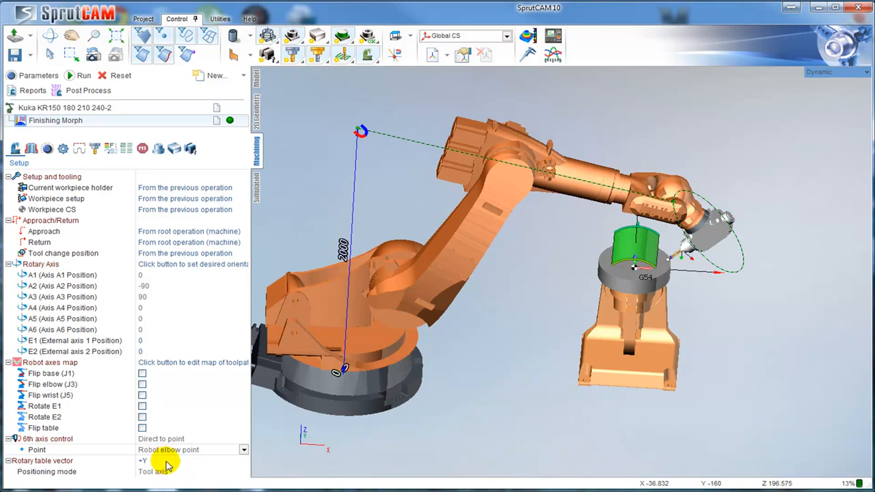
click(85, 75)
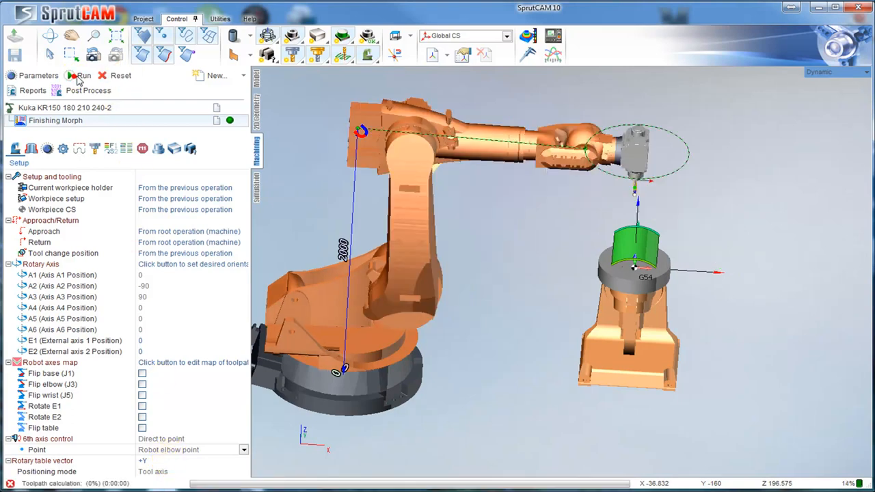
click(84, 75)
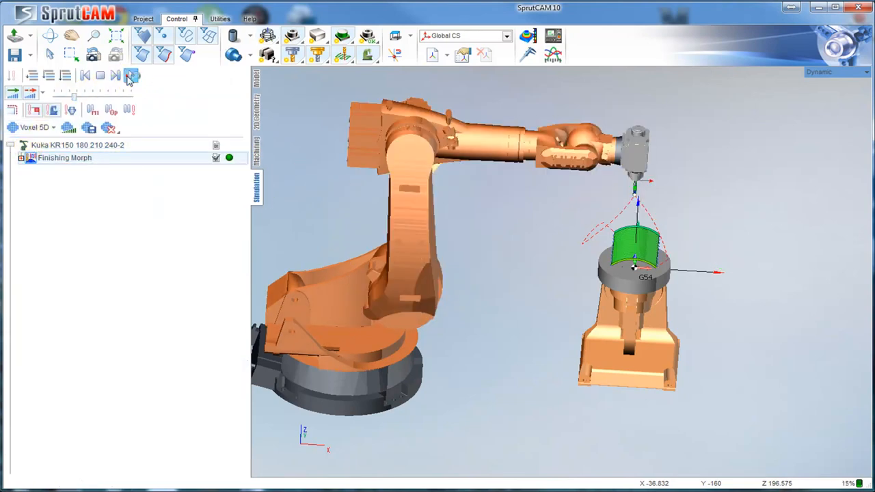
click(132, 75)
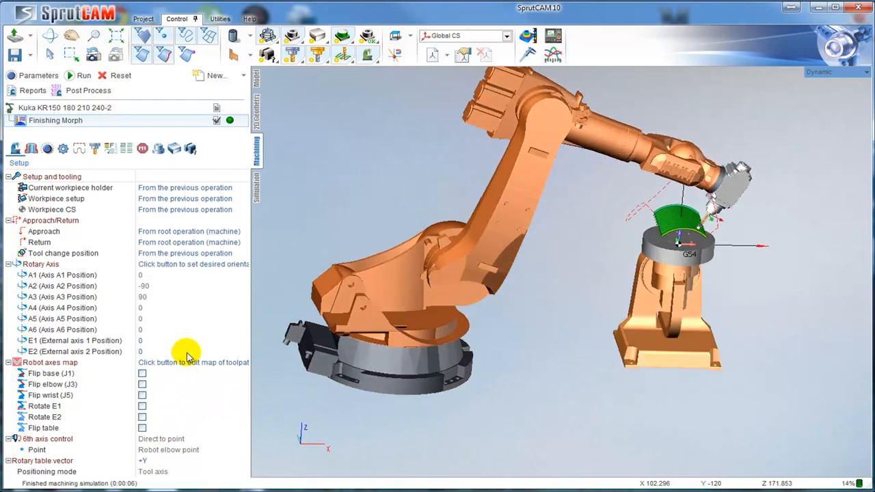
- Build the robot axes collision map for axis A6 in the extra axes optimizer
click(191, 363)
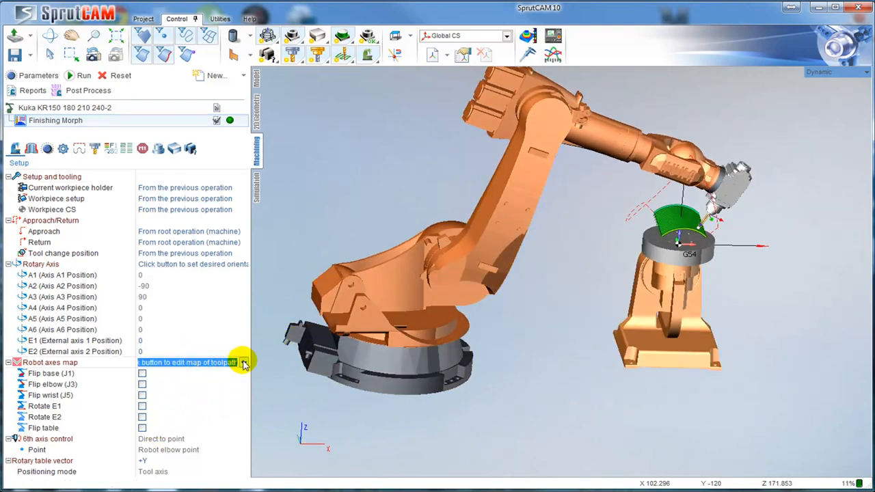
click(244, 362)
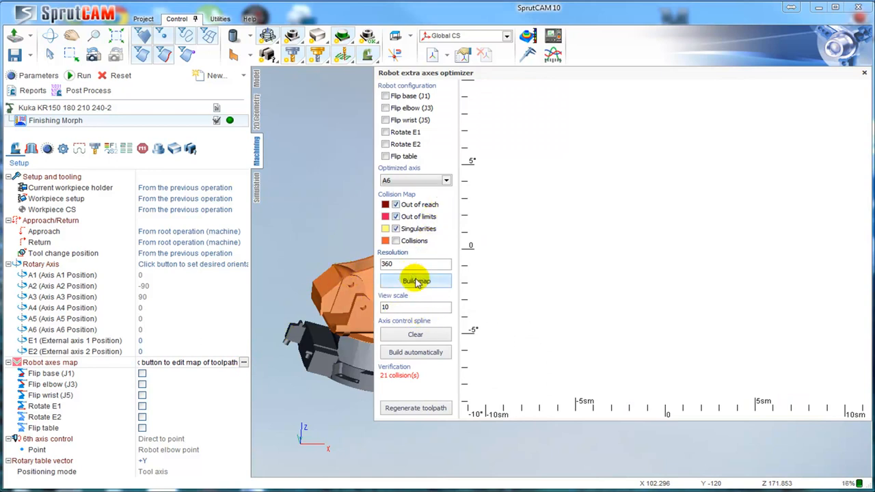
click(415, 282)
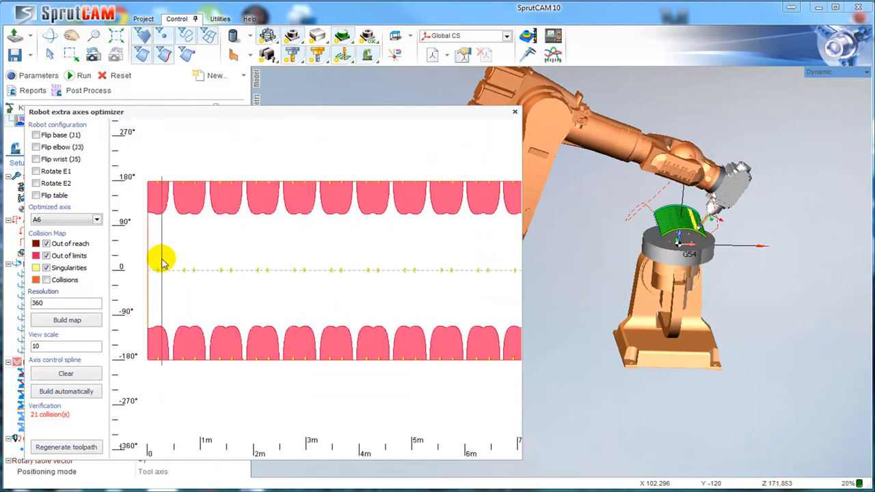
drag(161, 258, 331, 258)
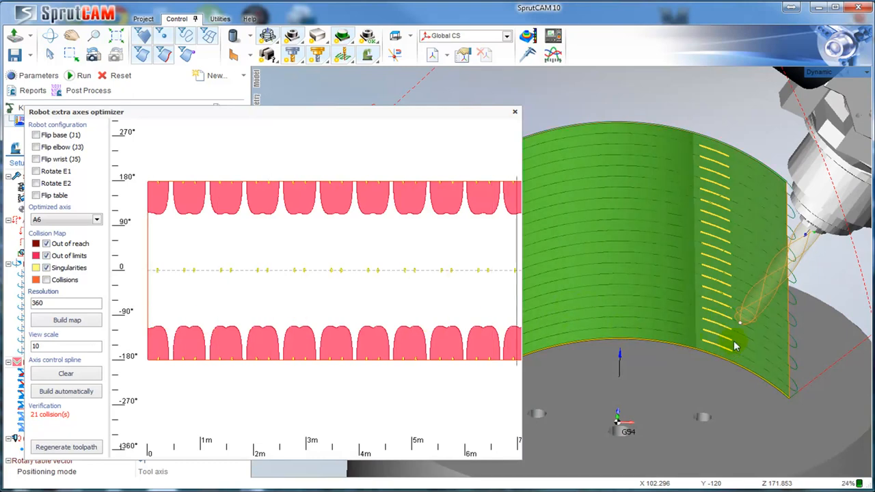
- Toggle singularity and out-of-limit zone display and rebuild the A6 map
click(46, 255)
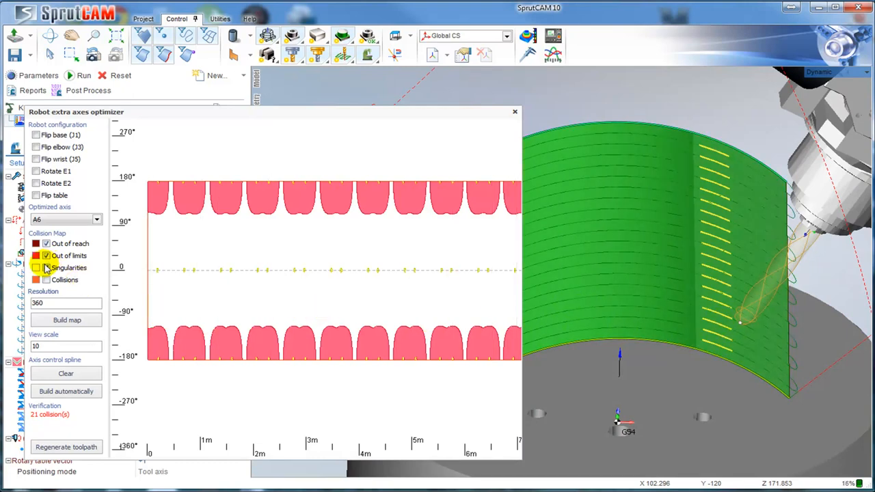
click(37, 279)
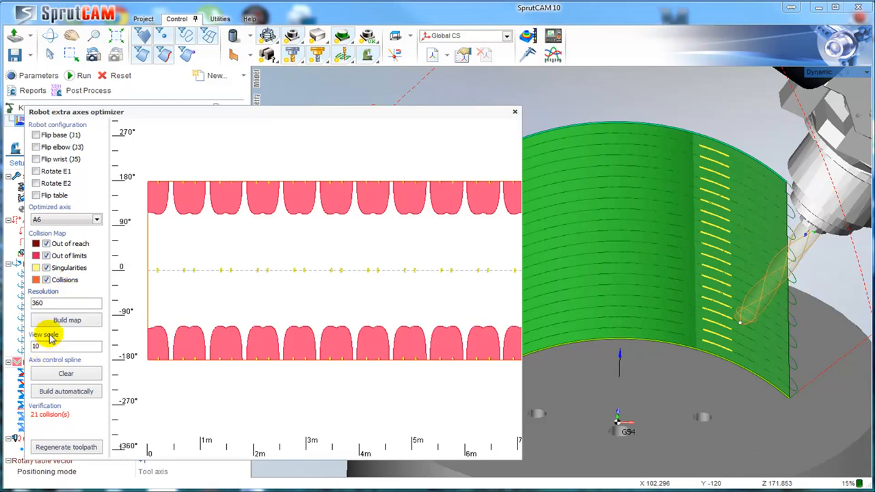
click(66, 320)
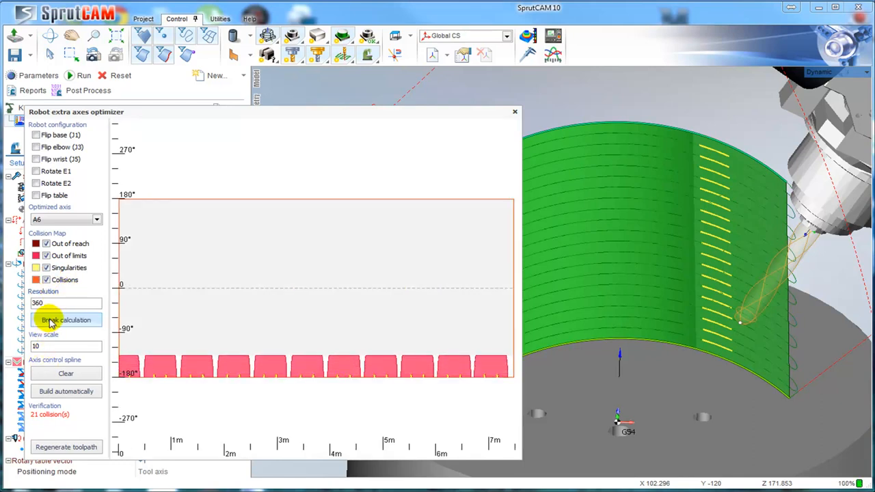
click(66, 320)
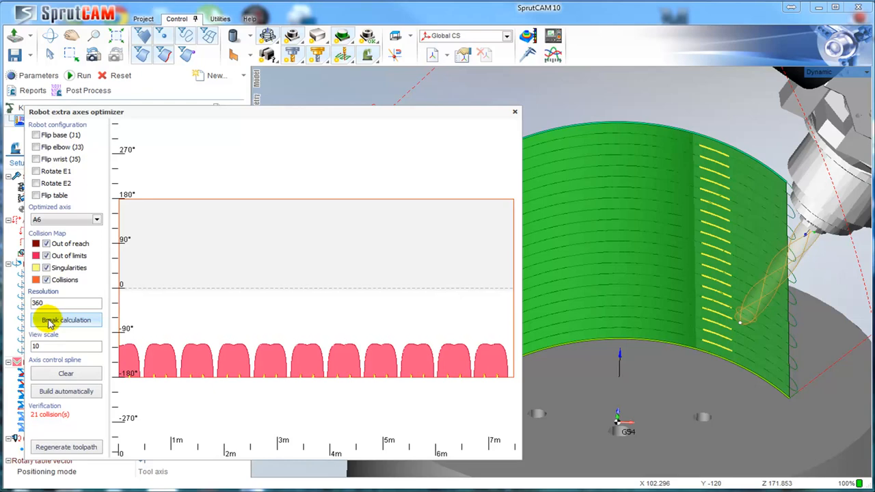
click(66, 320)
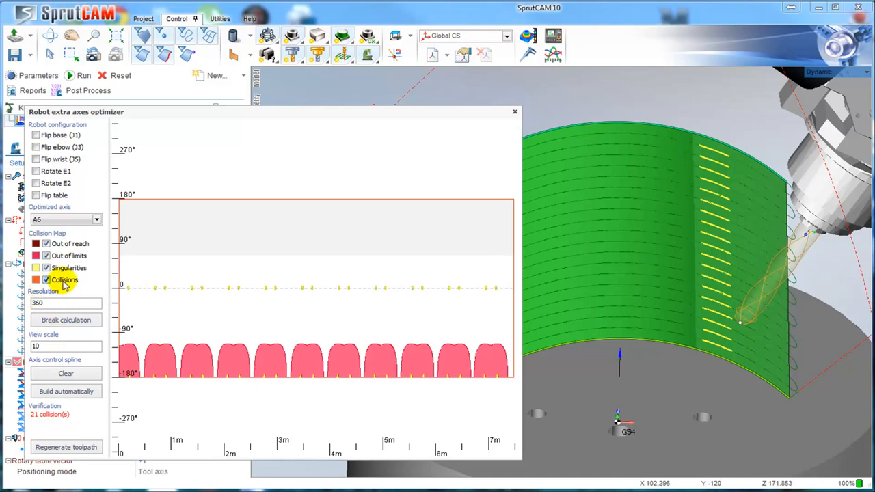
- Switch the Collisions check and build the A6 control curve automatically
click(46, 279)
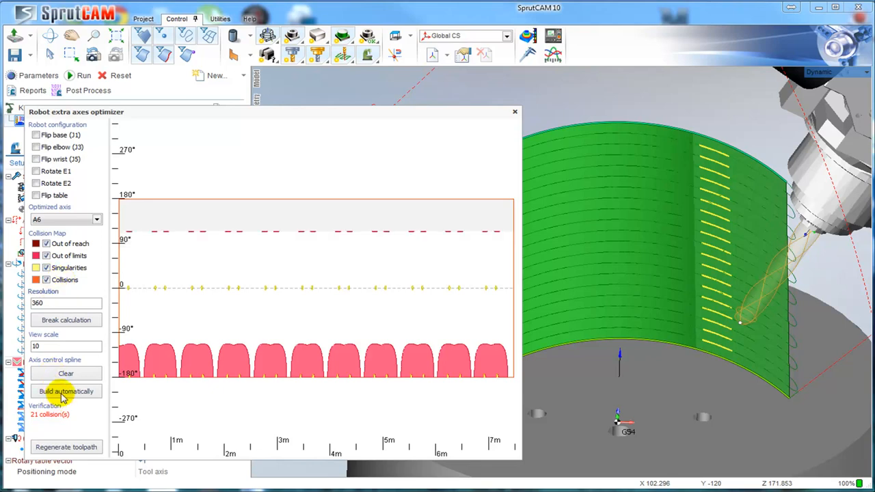
click(66, 391)
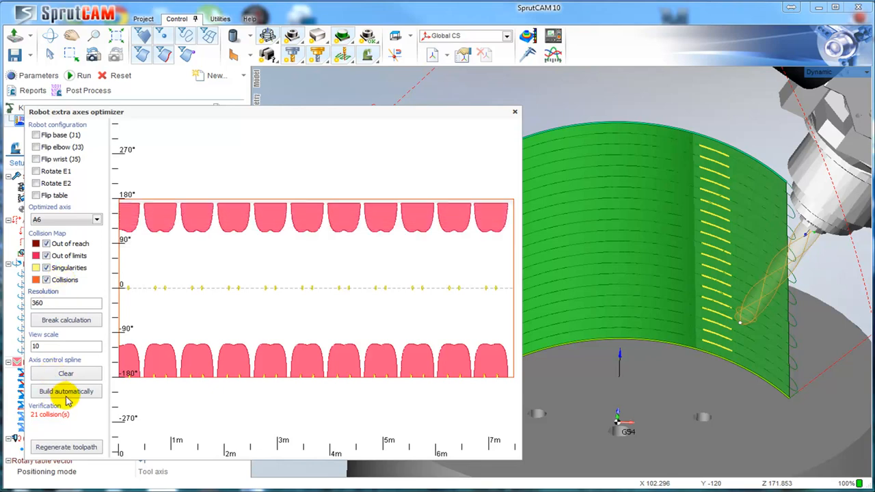
click(66, 391)
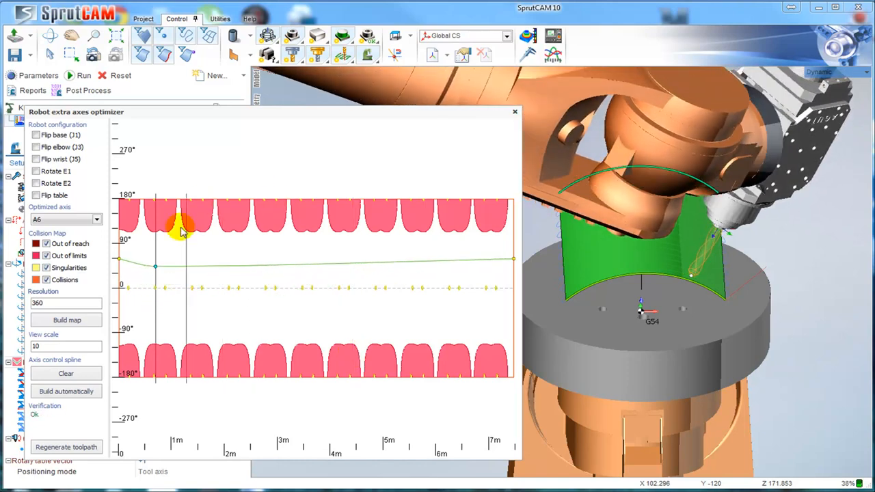
- Drag the curve points down into the clear band between the red zones and regenerate the toolpath
drag(185, 221, 424, 249)
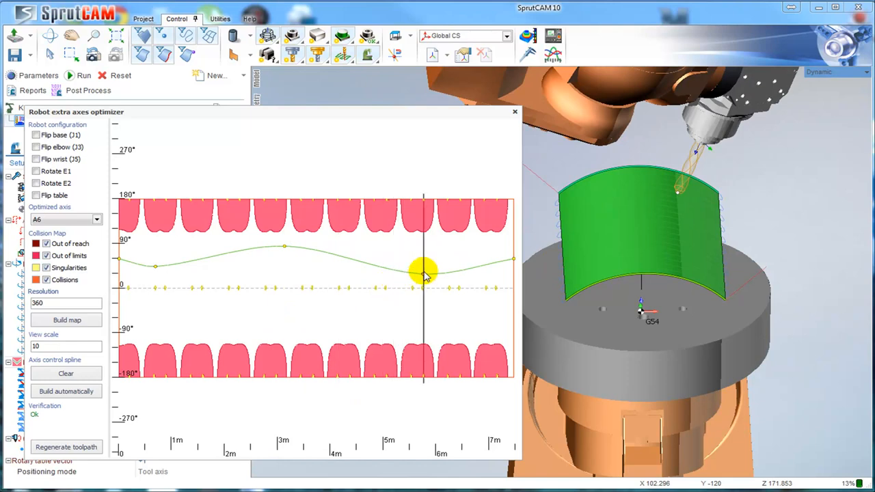
drag(423, 274, 372, 325)
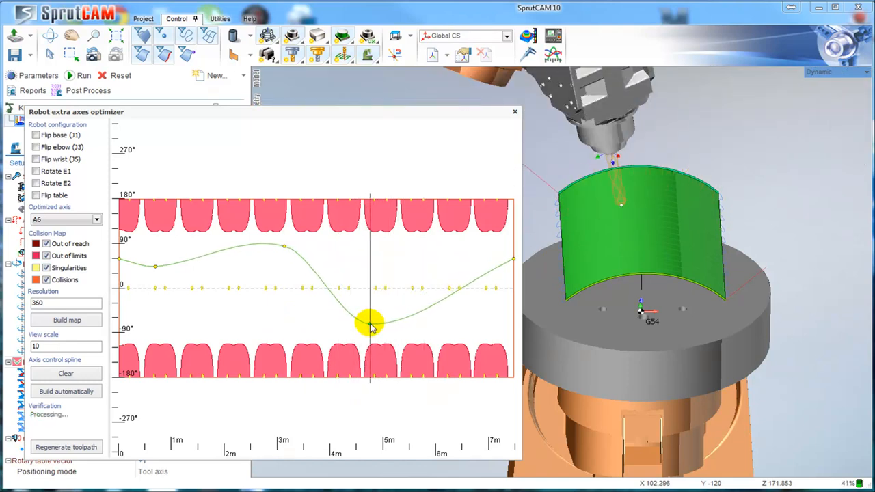
drag(372, 326, 459, 293)
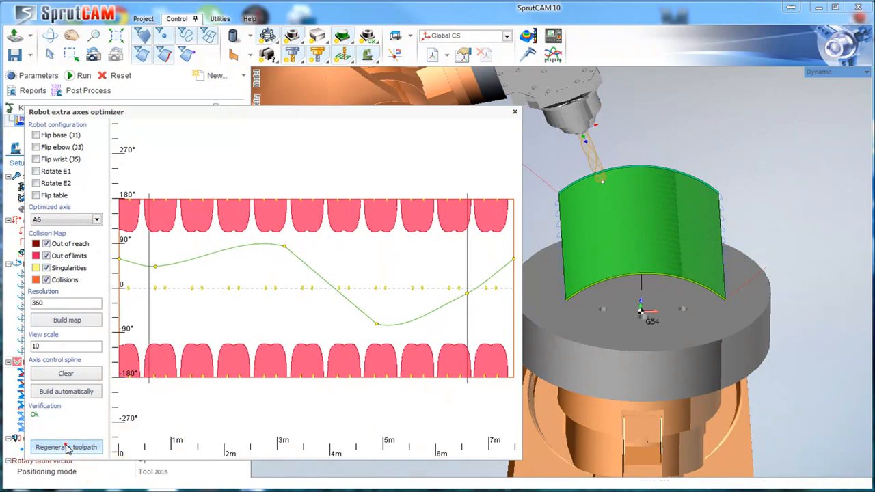
click(66, 446)
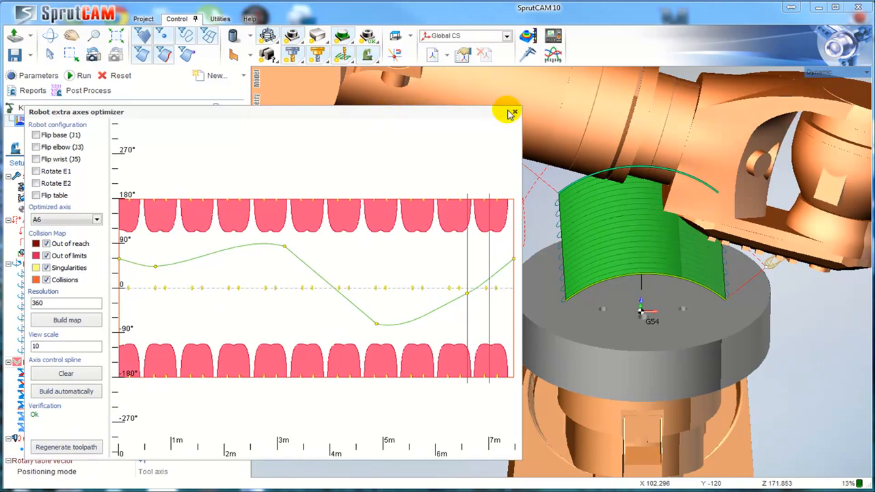
- Close the optimizer and return to the Finishing Morph operation parameters
click(511, 112)
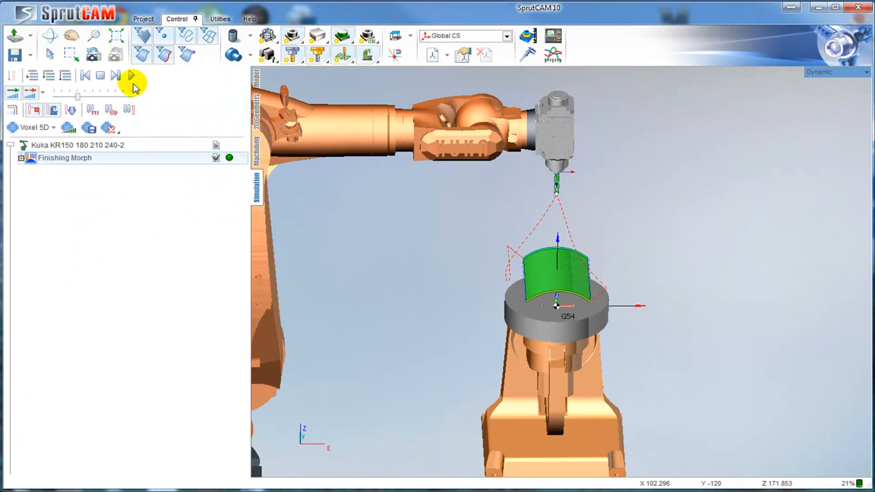
click(131, 75)
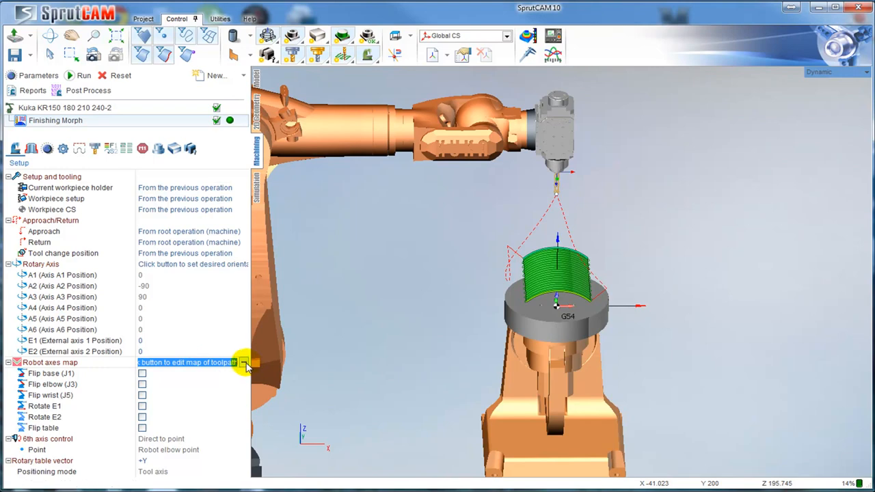
- Select the rotary table axis as optimized axis and build its collision map
click(244, 362)
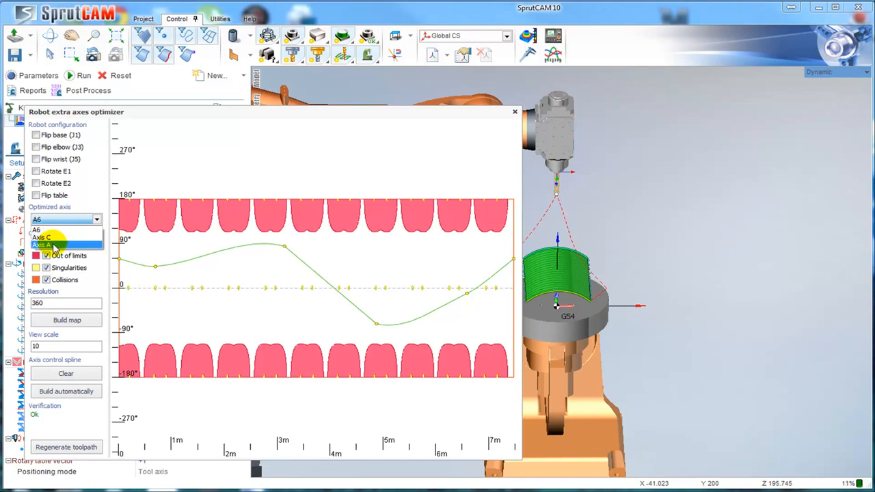
click(52, 244)
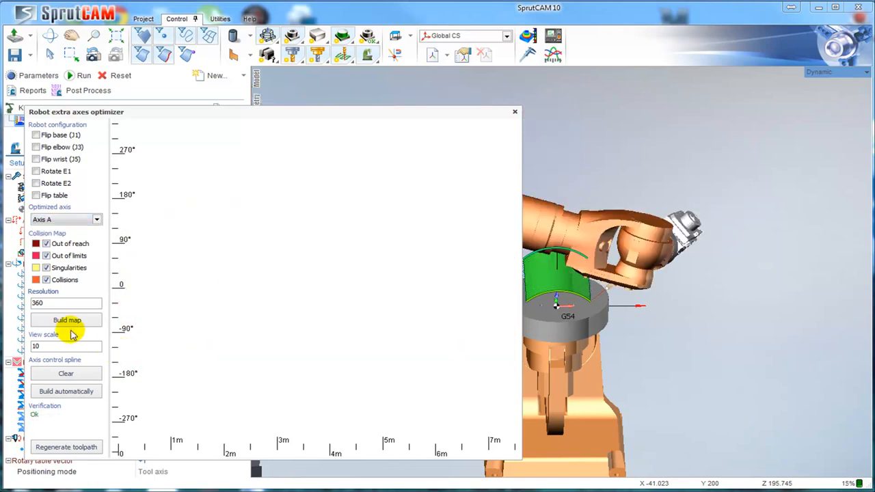
click(66, 320)
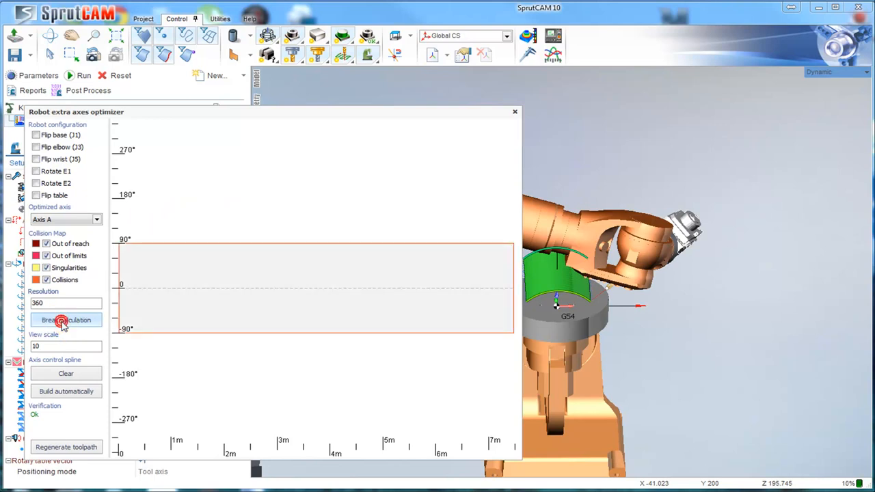
click(66, 320)
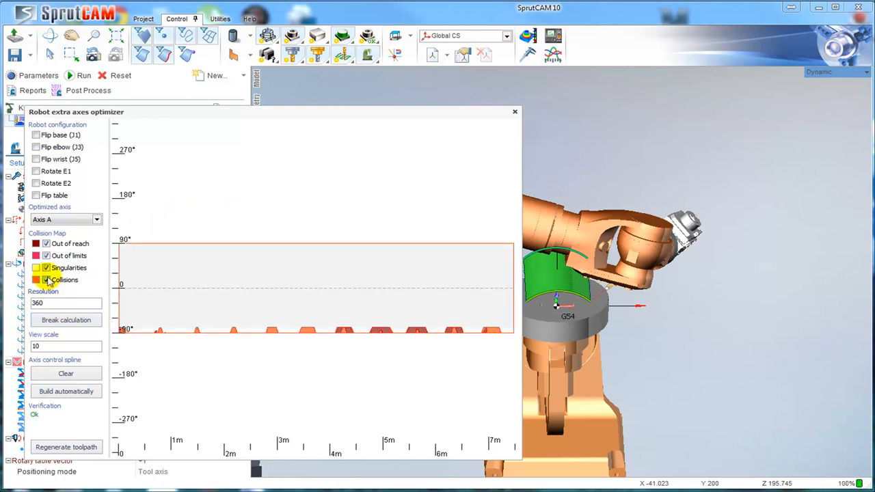
click(66, 320)
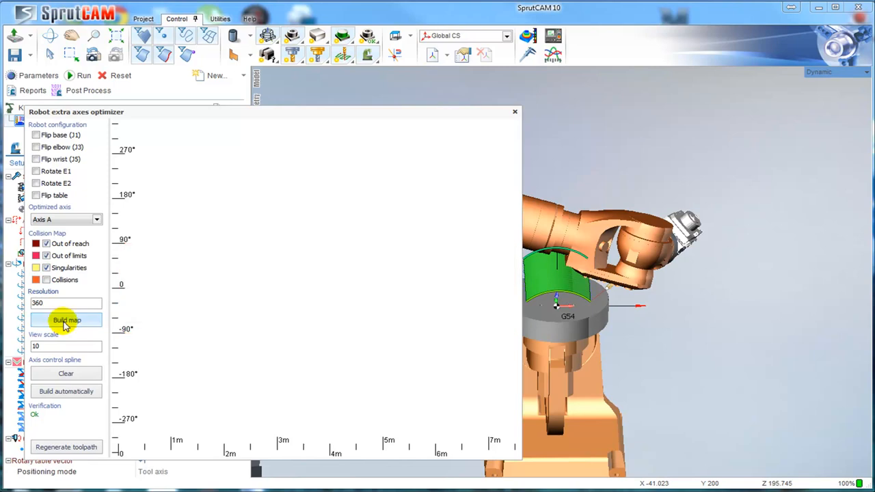
click(66, 320)
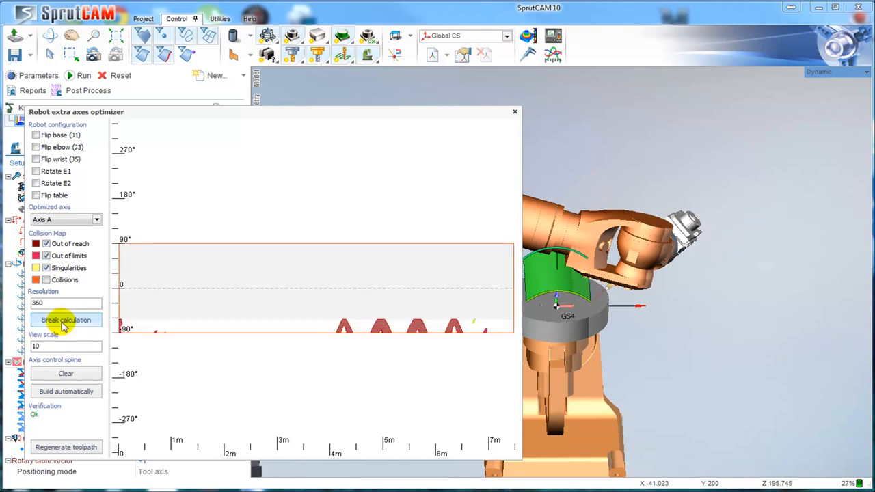
click(66, 320)
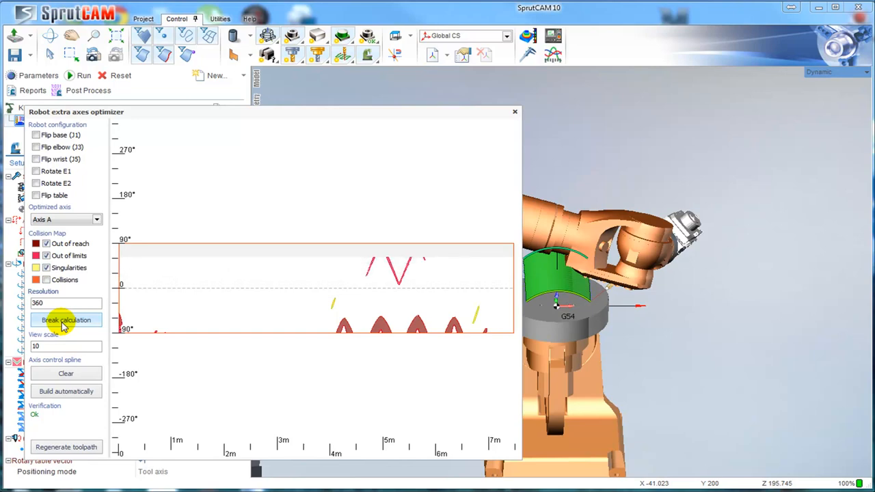
click(66, 320)
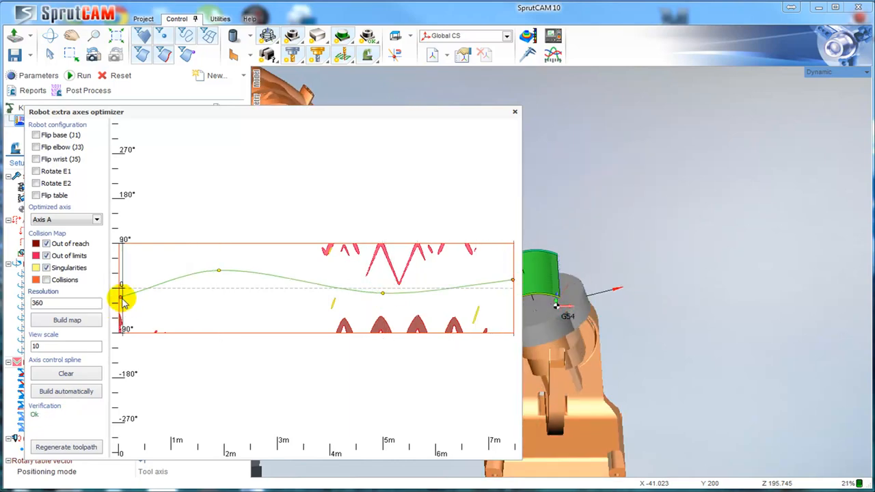
- Move the table-axis curve's start point and the point near 2m into the clear zone
drag(123, 298, 273, 276)
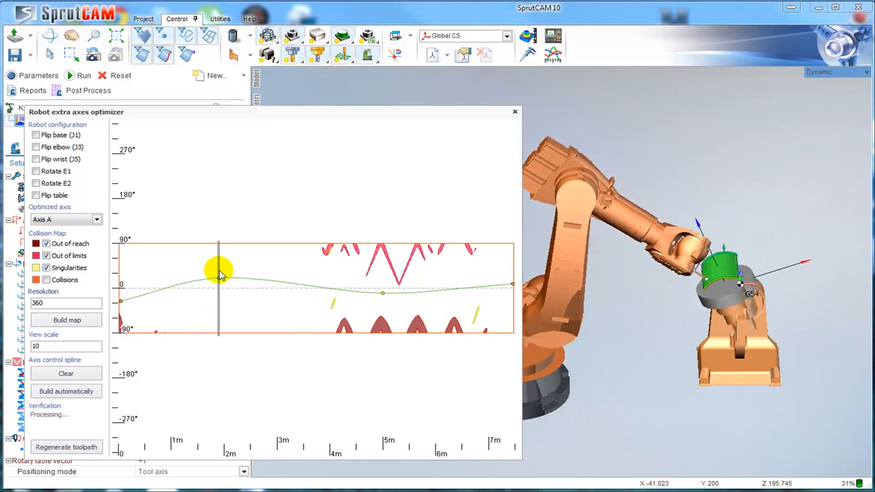
drag(218, 270, 421, 277)
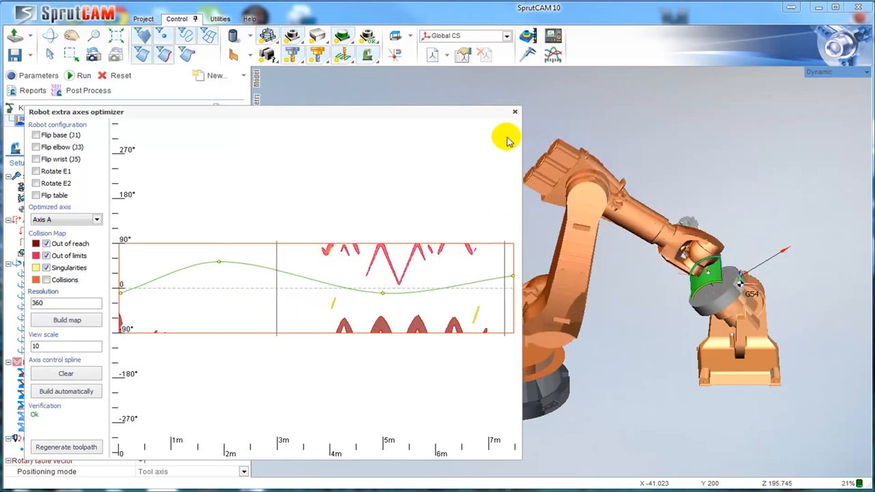
- Close the optimizer and simulate the robot machining the part on the rotary table
click(514, 112)
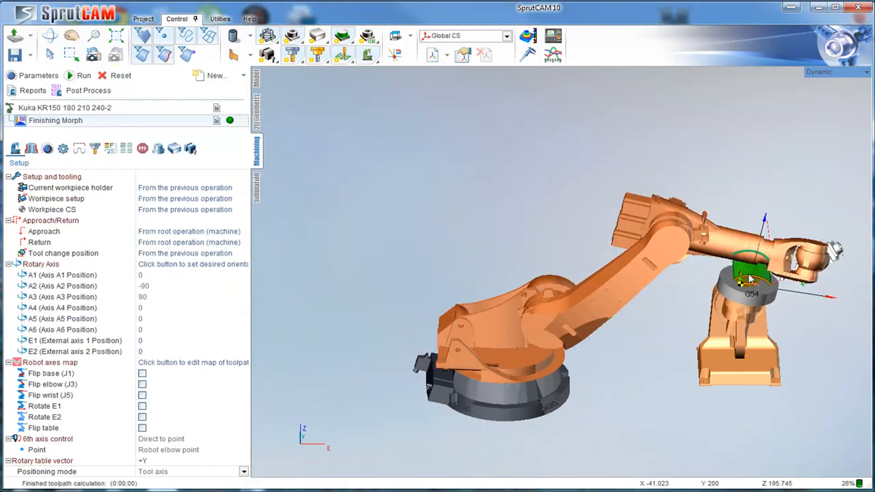
click(134, 75)
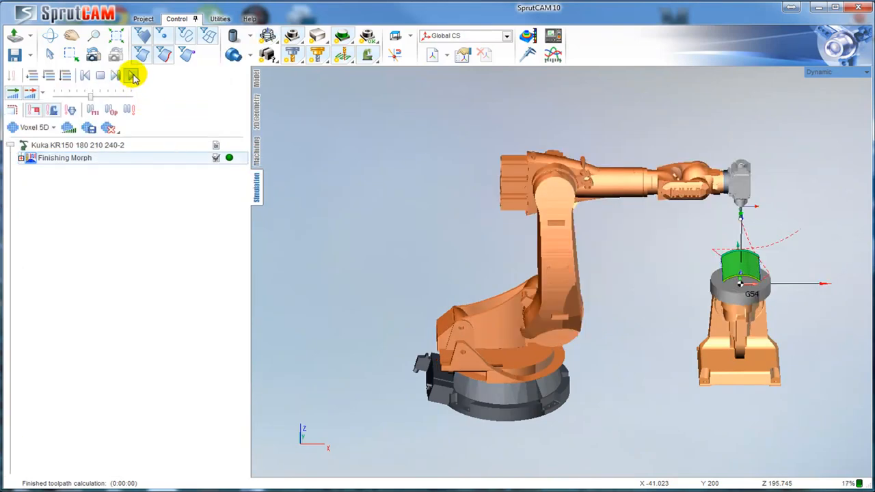
click(131, 75)
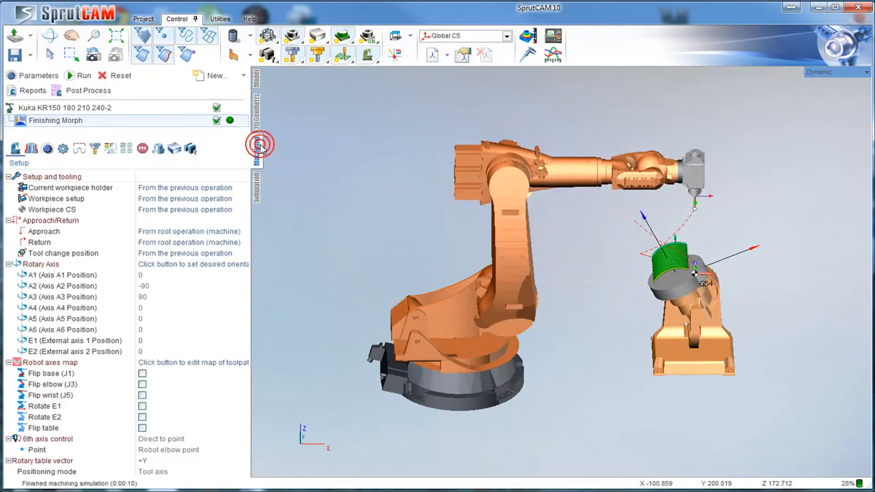
click(260, 145)
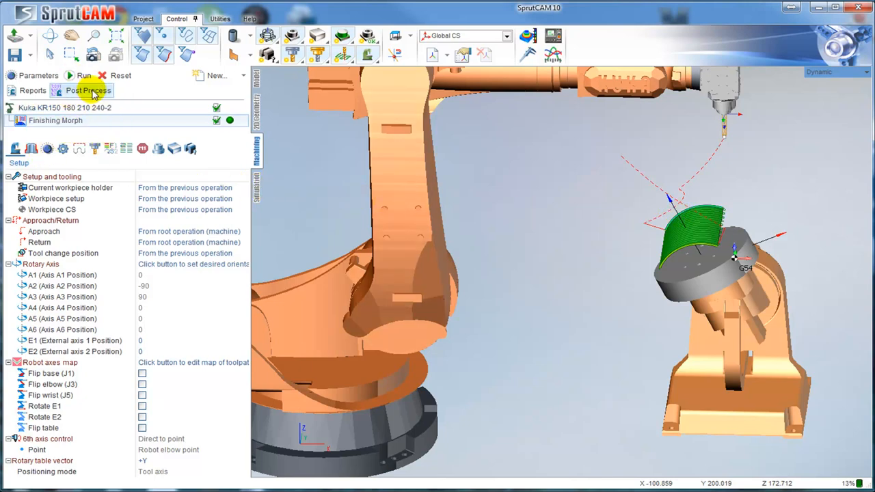
- Post-process the operation with KUKA robot.sppx to generate the NC program
click(87, 90)
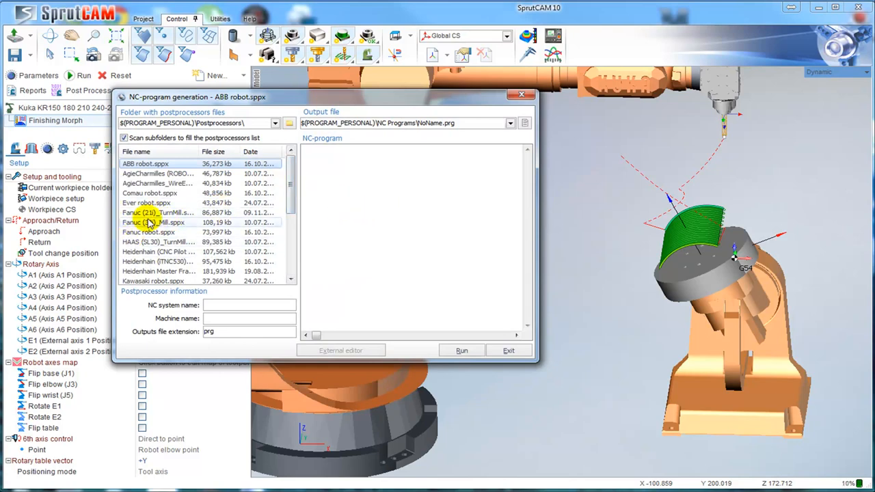
click(147, 233)
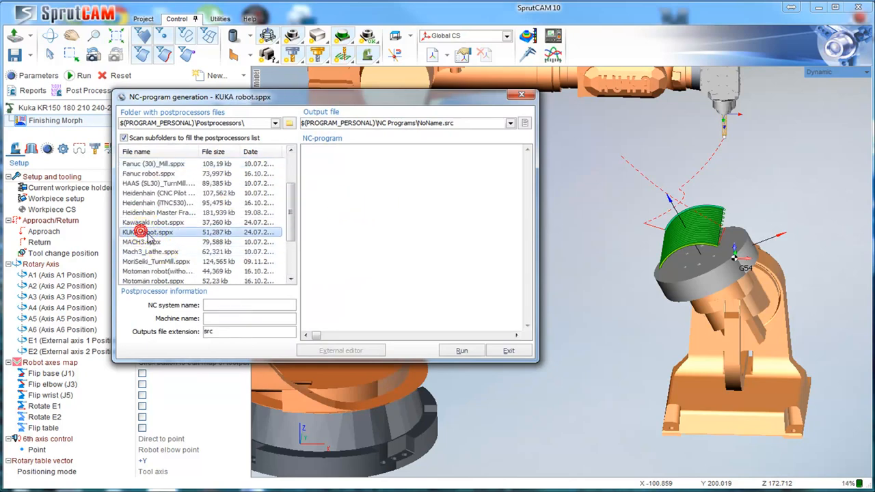
click(462, 350)
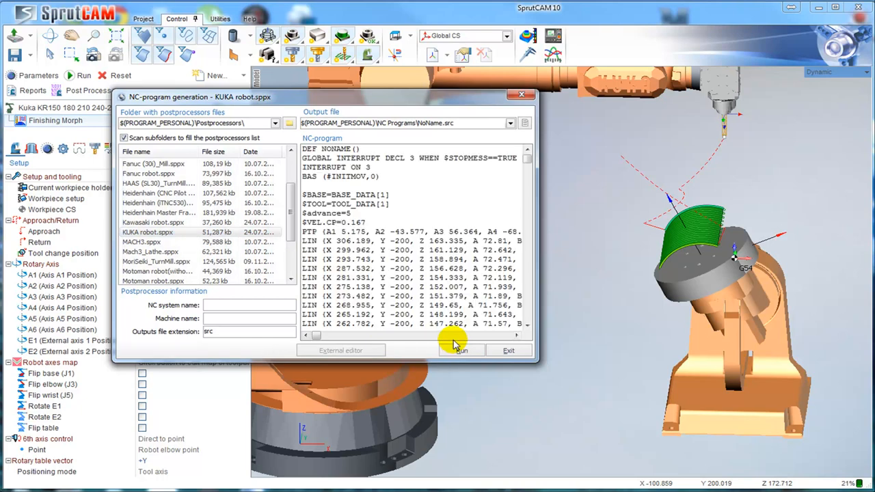